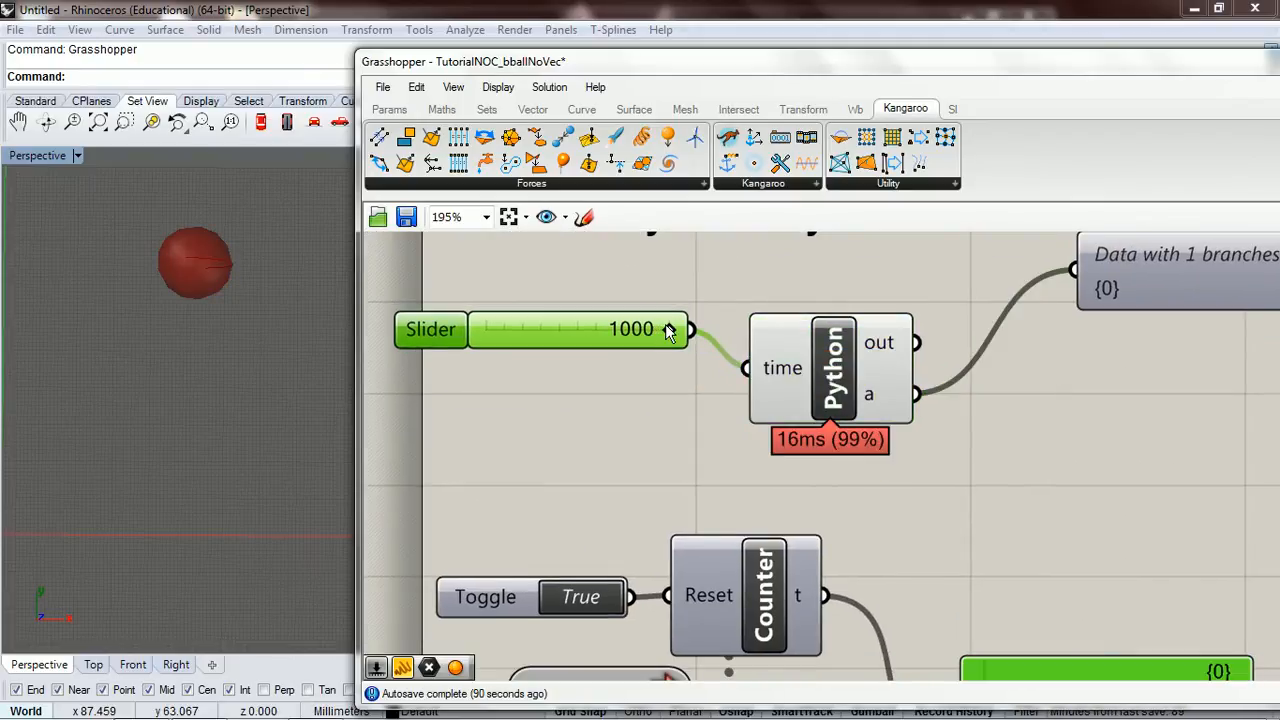
Scrub the time slider to move the ball, then open the bounce-logic Python script.
drag(670, 329, 645, 329)
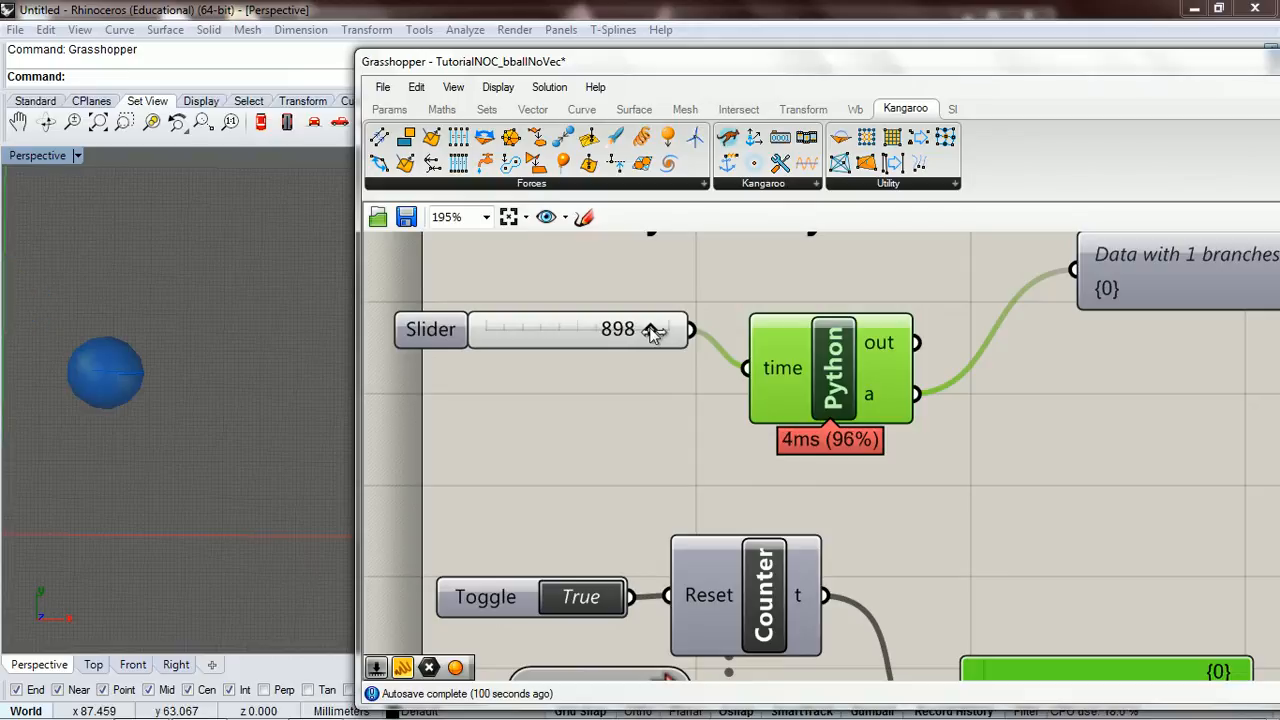
click(654, 329)
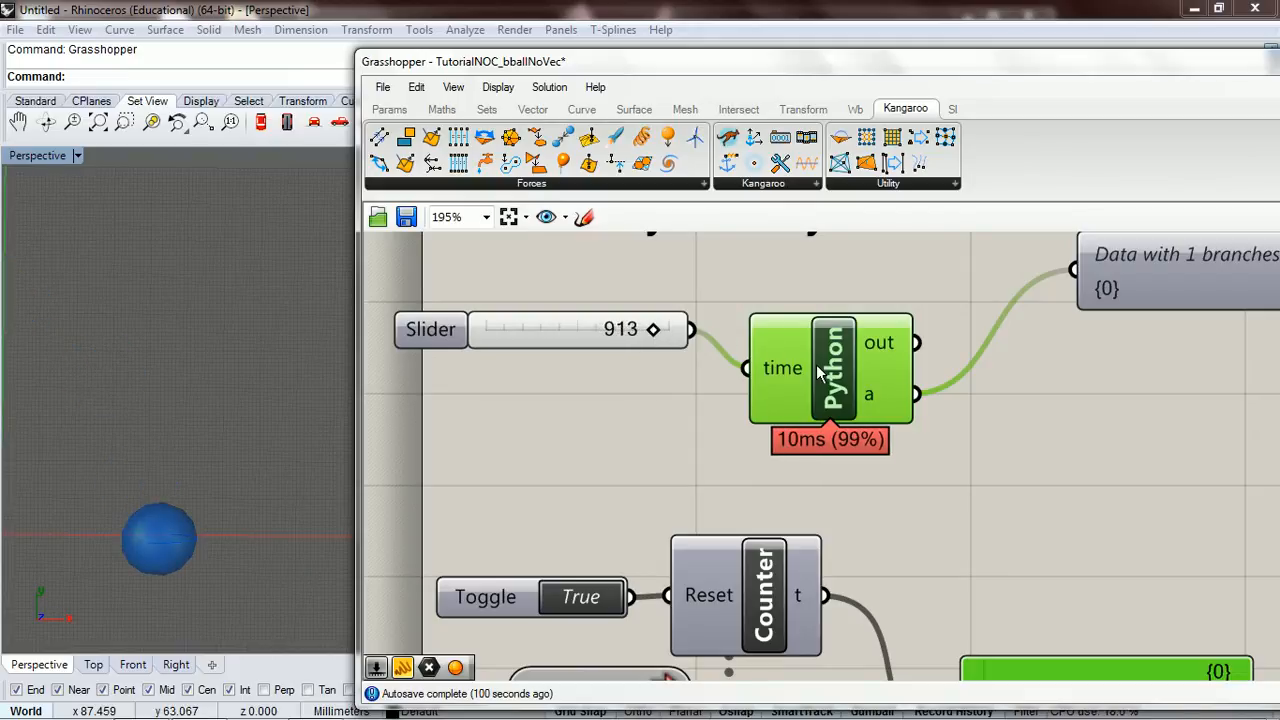
double_click(834, 368)
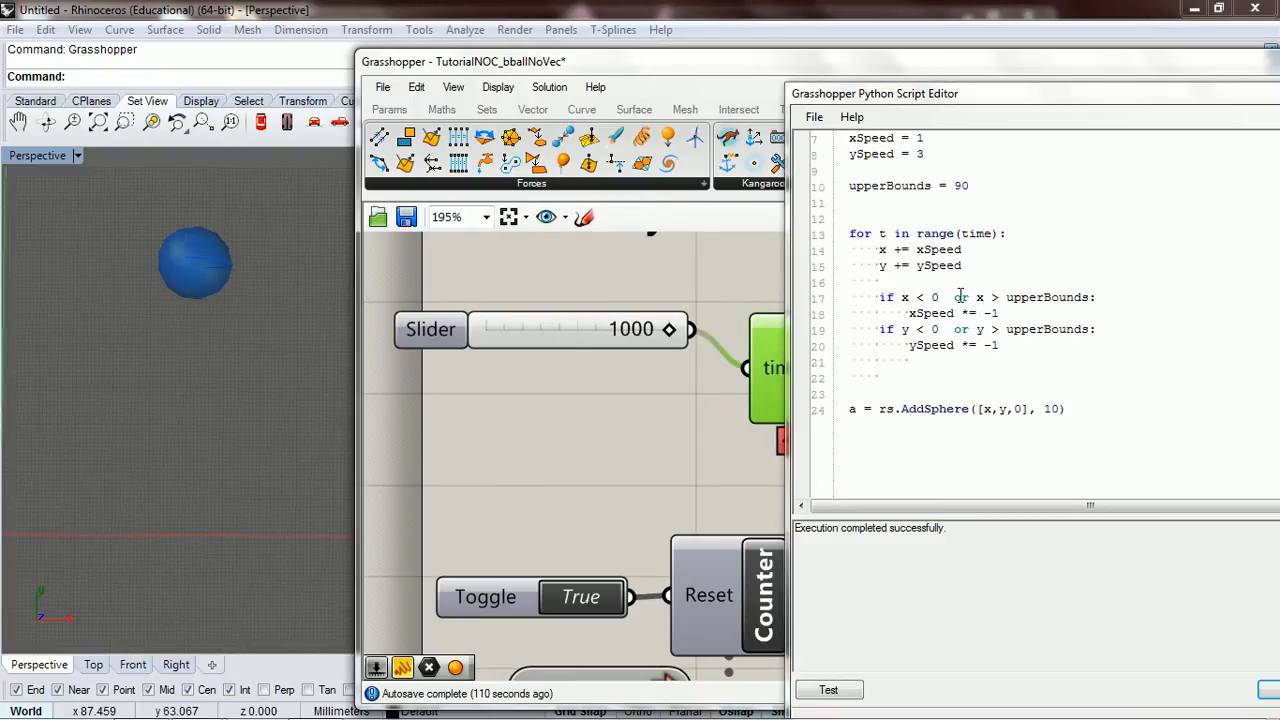
mouse_move(710, 347)
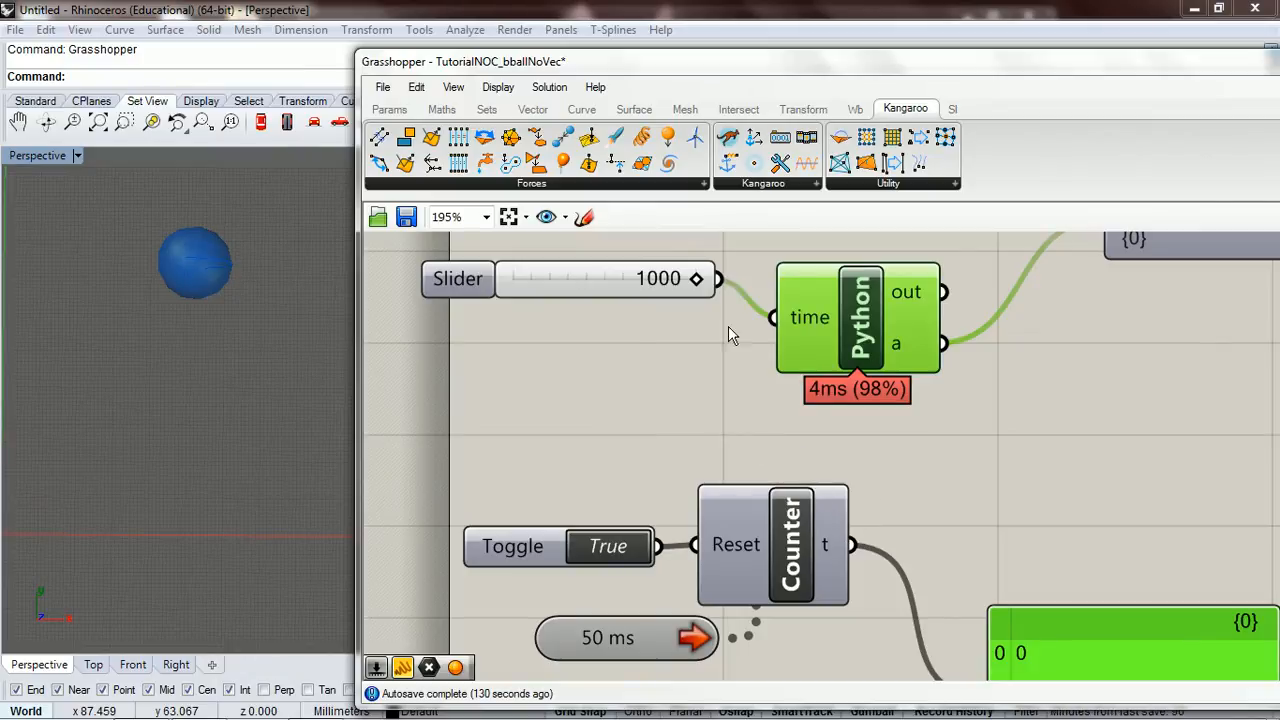
mouse_move(840, 400)
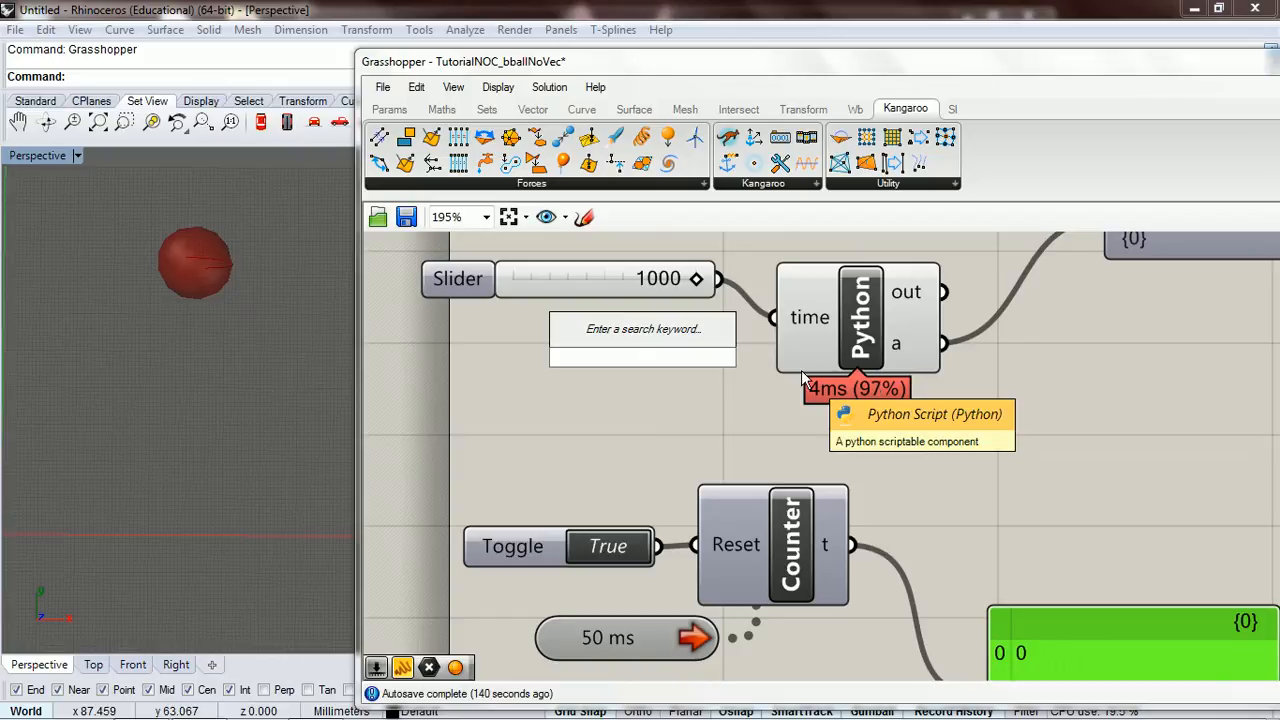
mouse_move(100, 326)
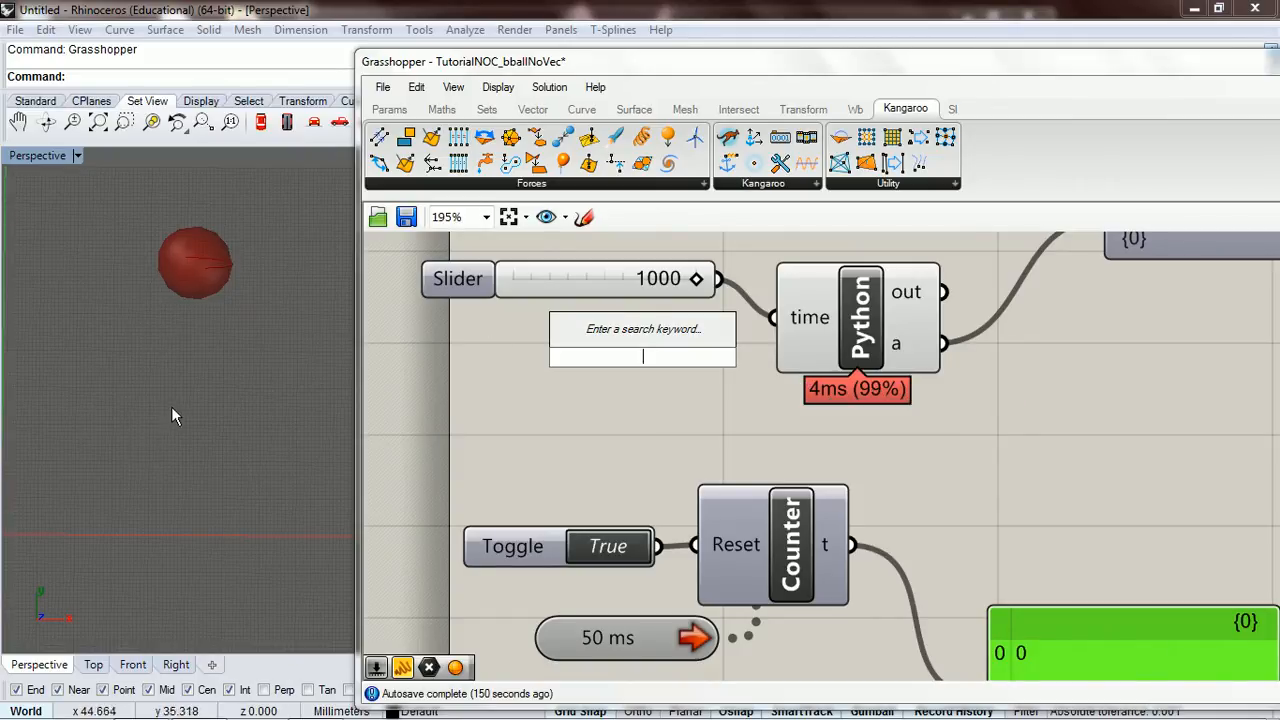
mouse_move(125, 387)
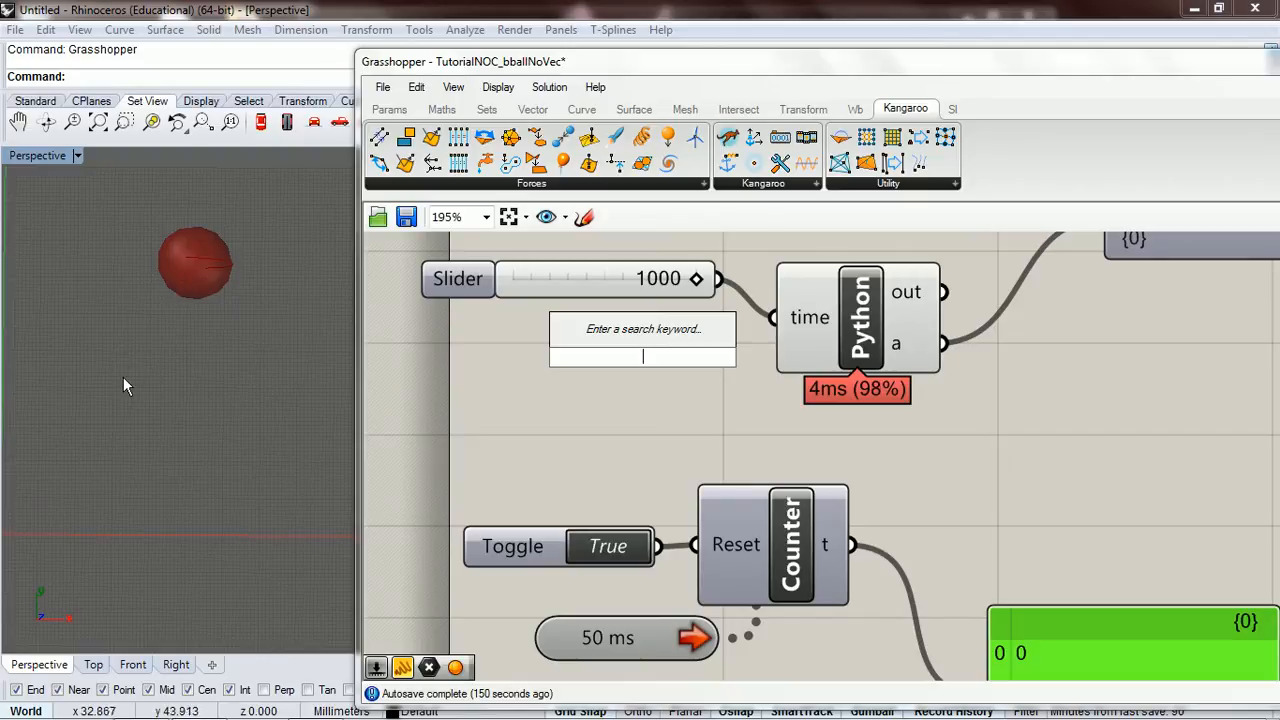
mouse_move(93, 410)
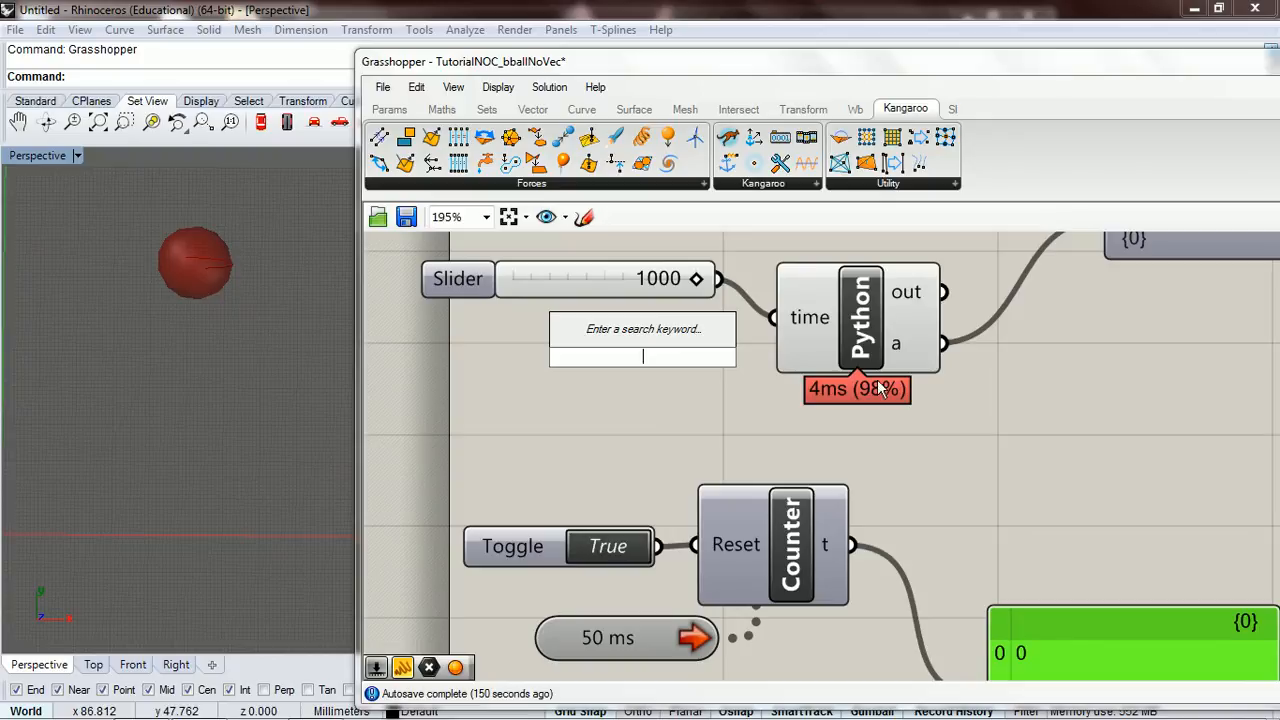
mouse_move(895, 362)
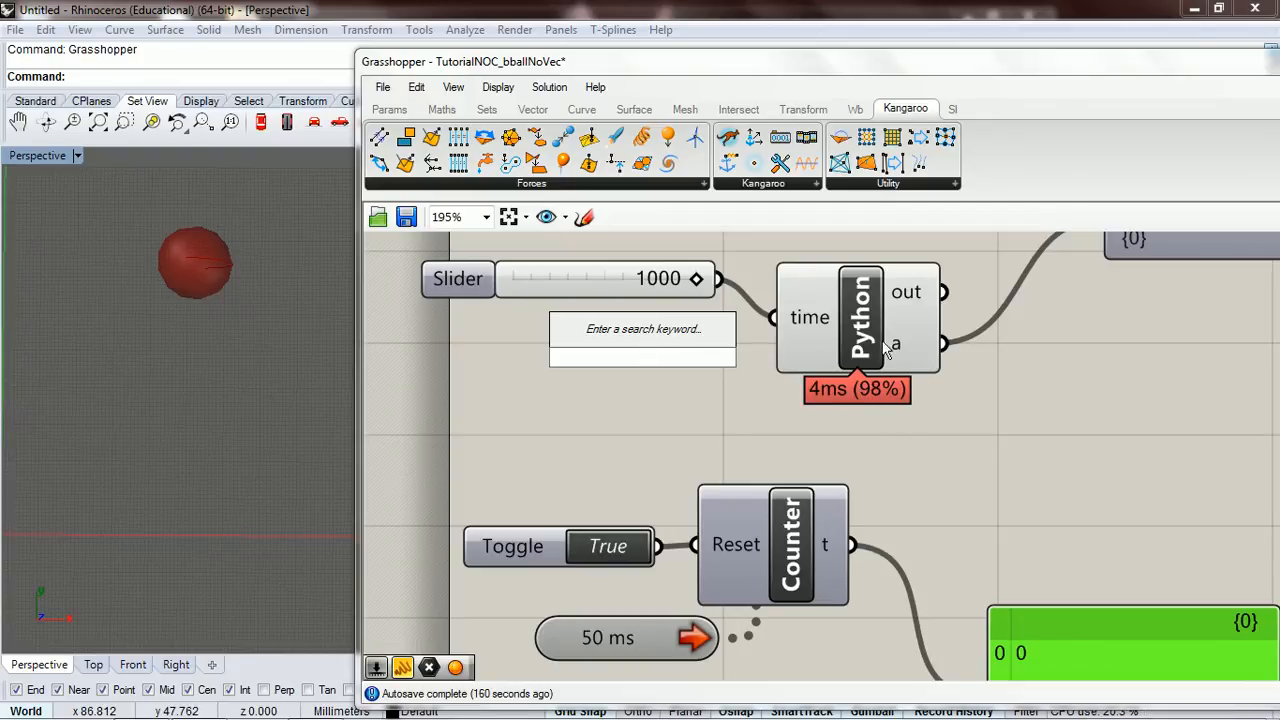
mouse_move(673, 415)
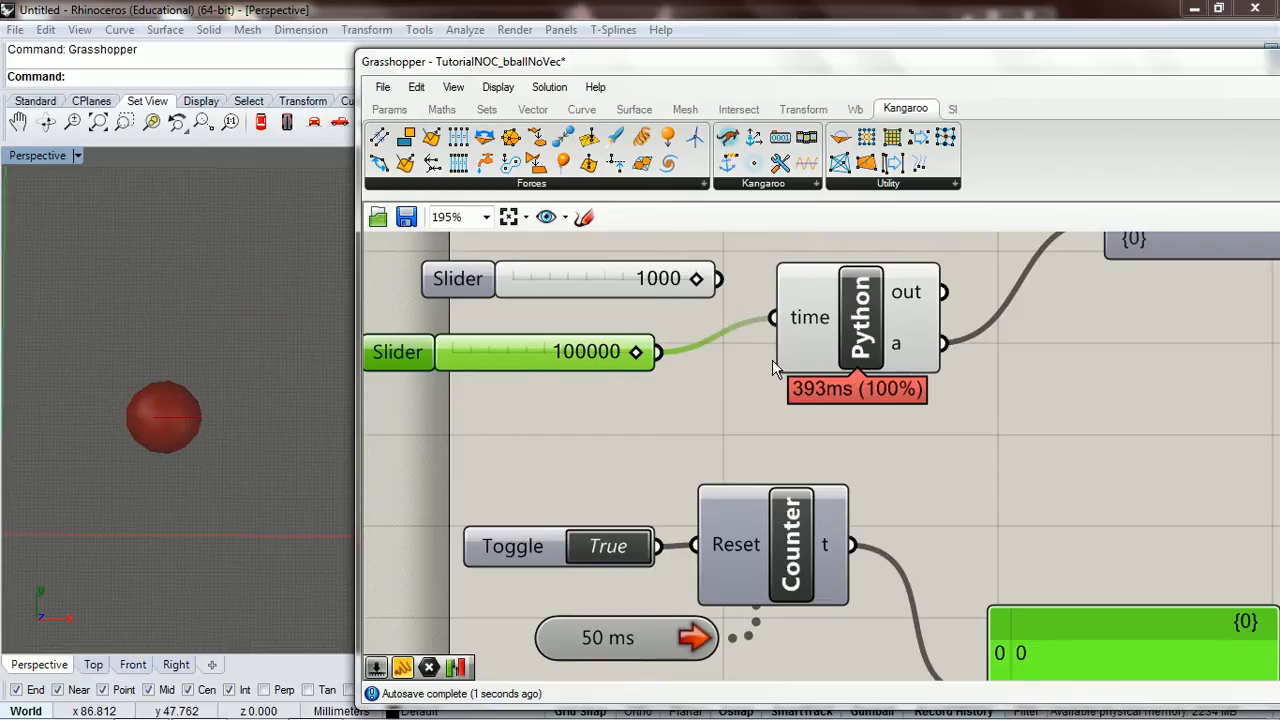
mouse_move(843, 400)
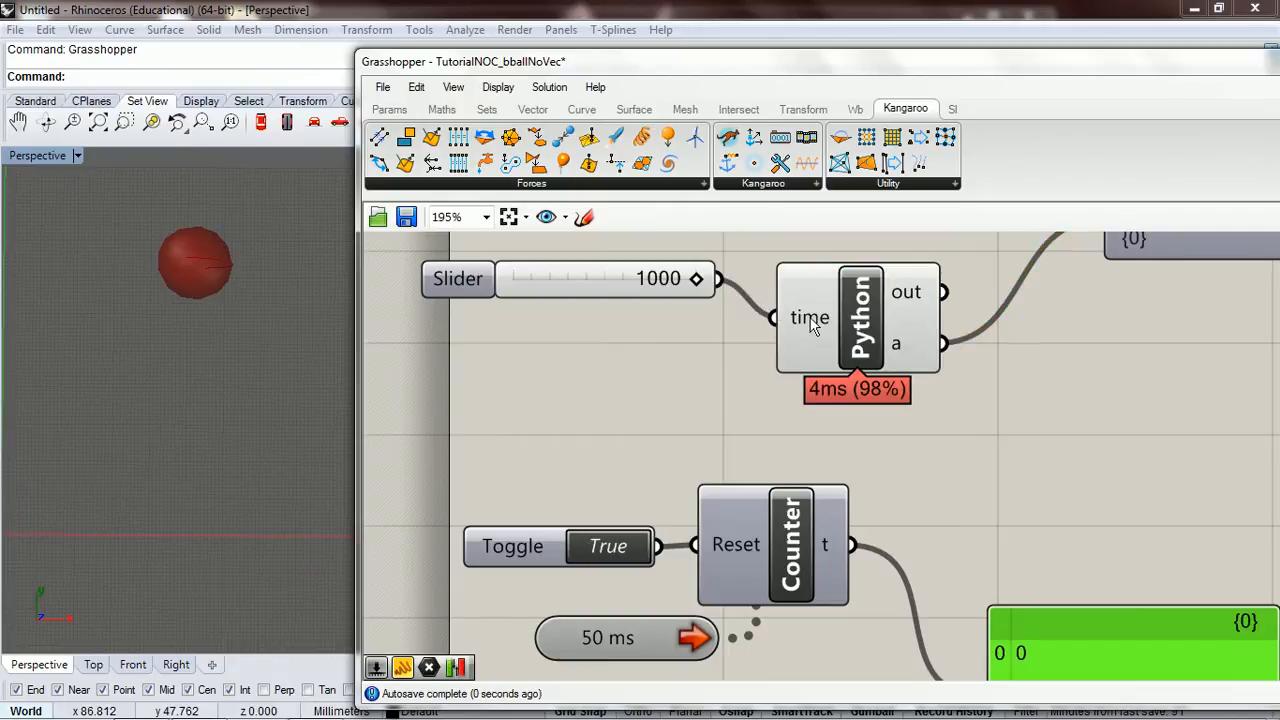
Reopen the script, assign AddSphere to sph and add 'list = []' before the loop.
double_click(861, 318)
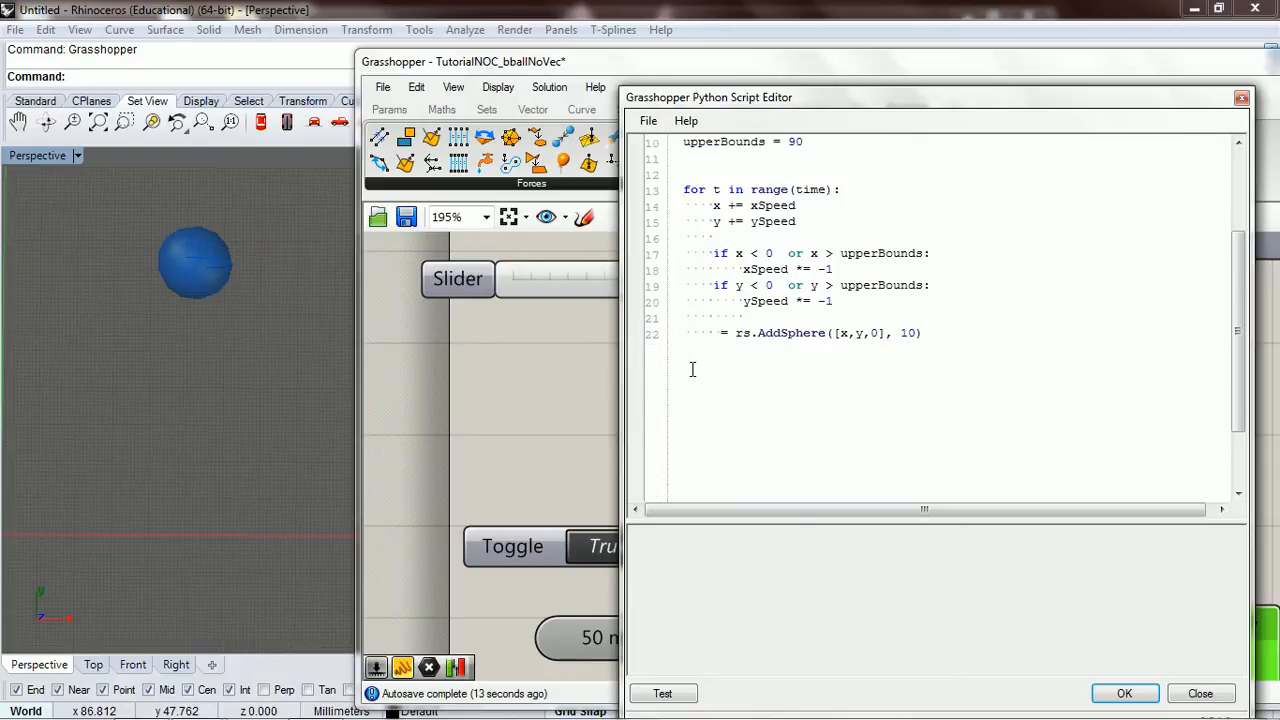
text(sph)
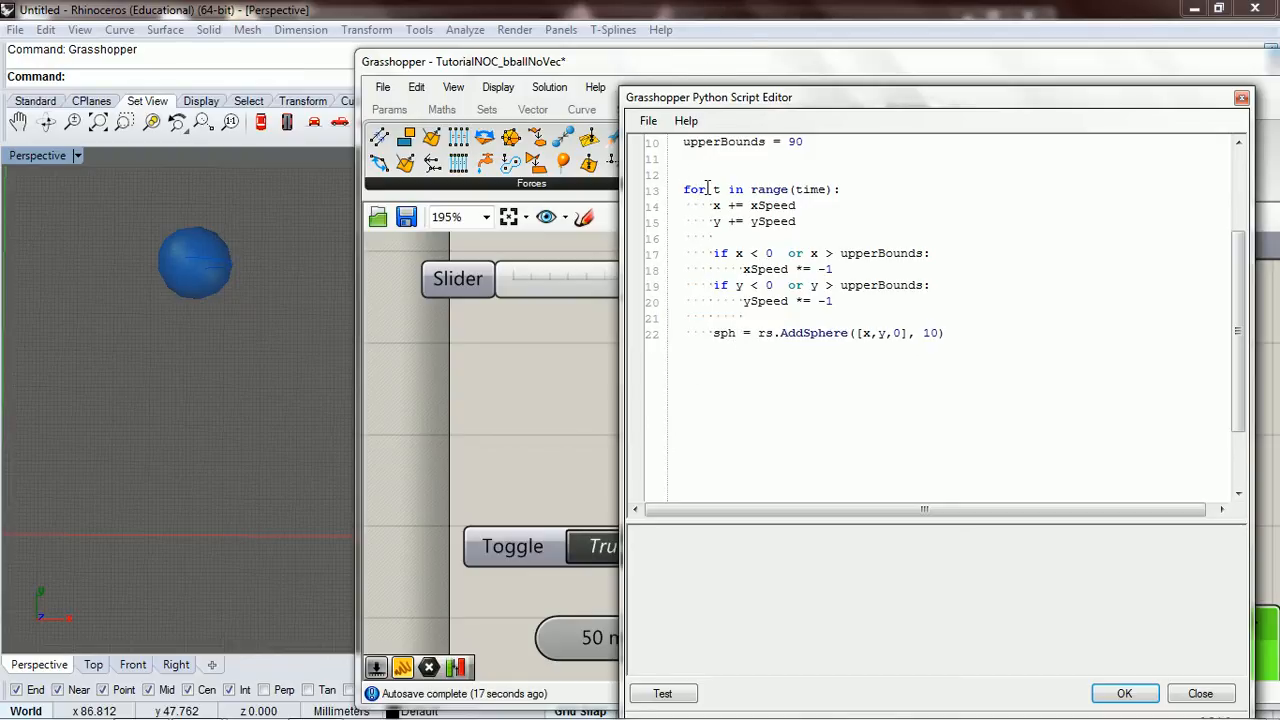
text(list)
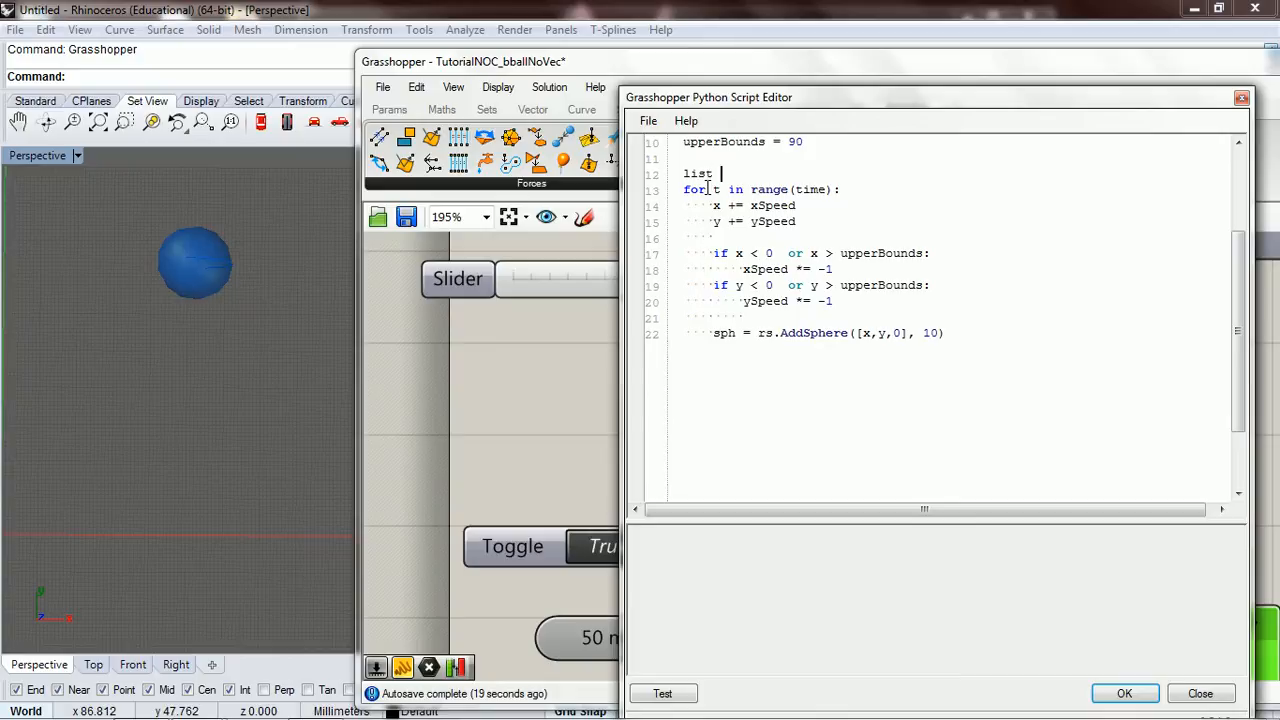
text(= [])
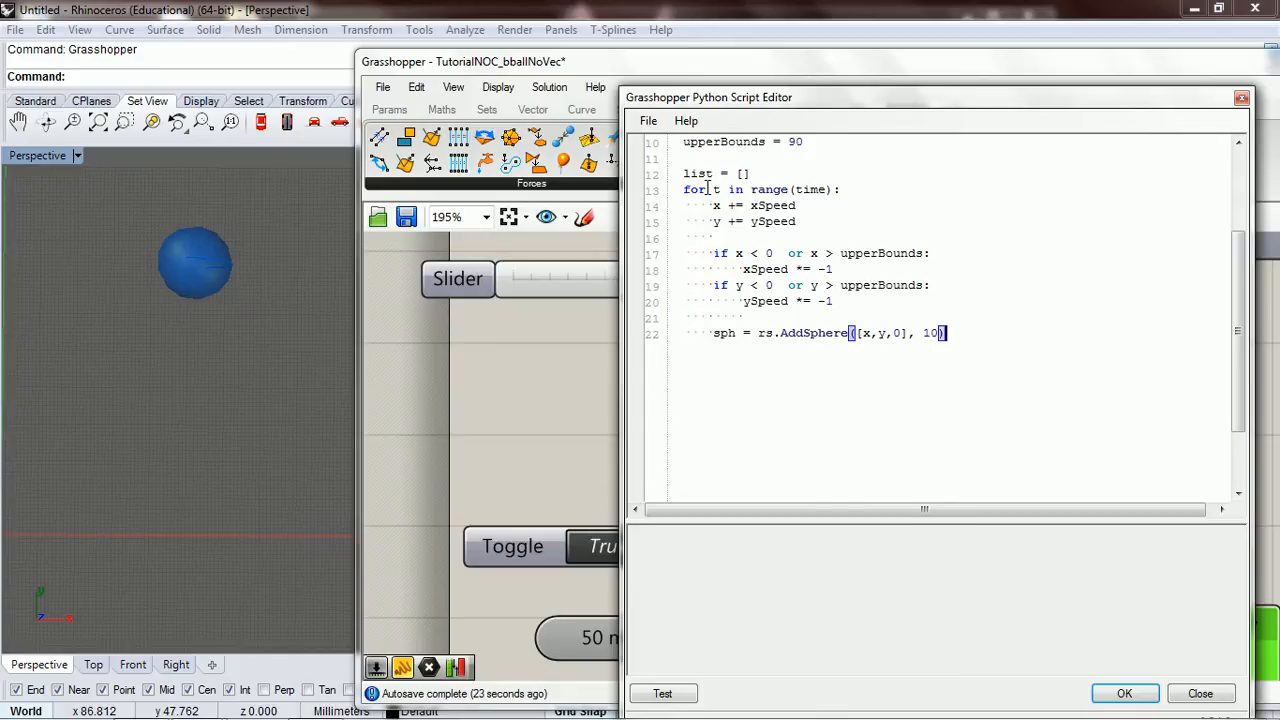
Add 'list.append(sph)' inside the loop.
key(enter)
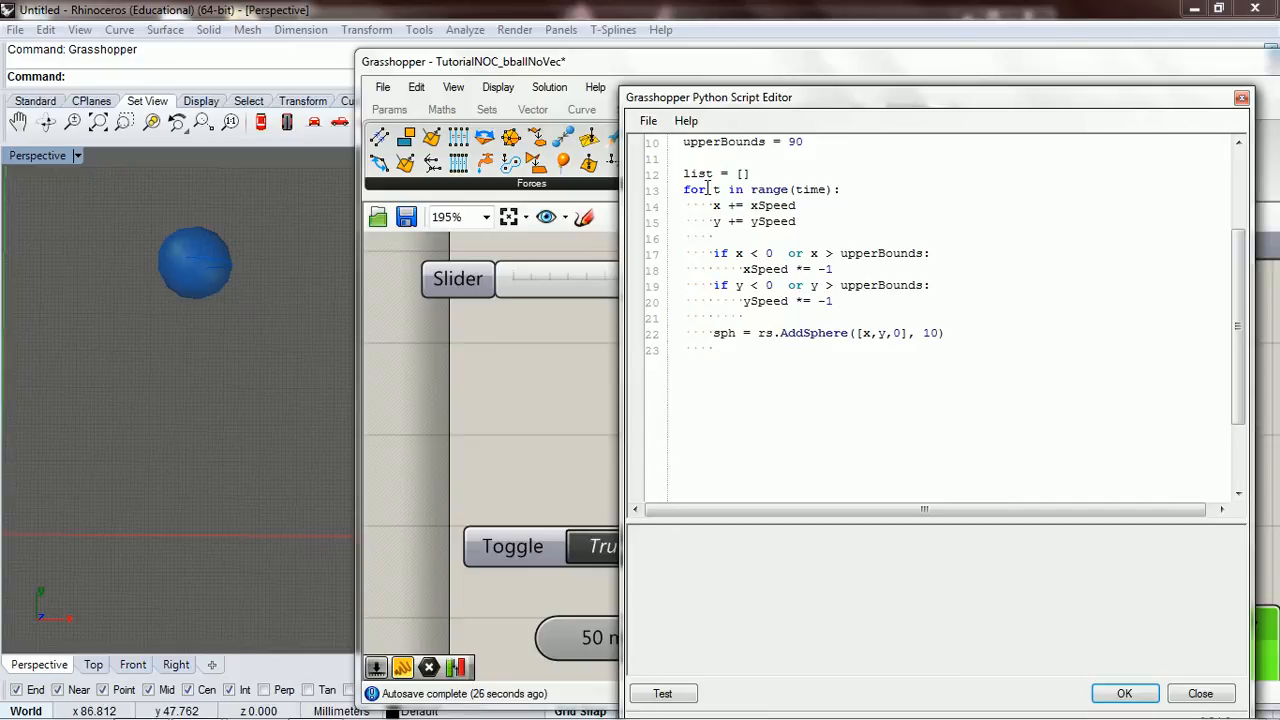
text(list.a)
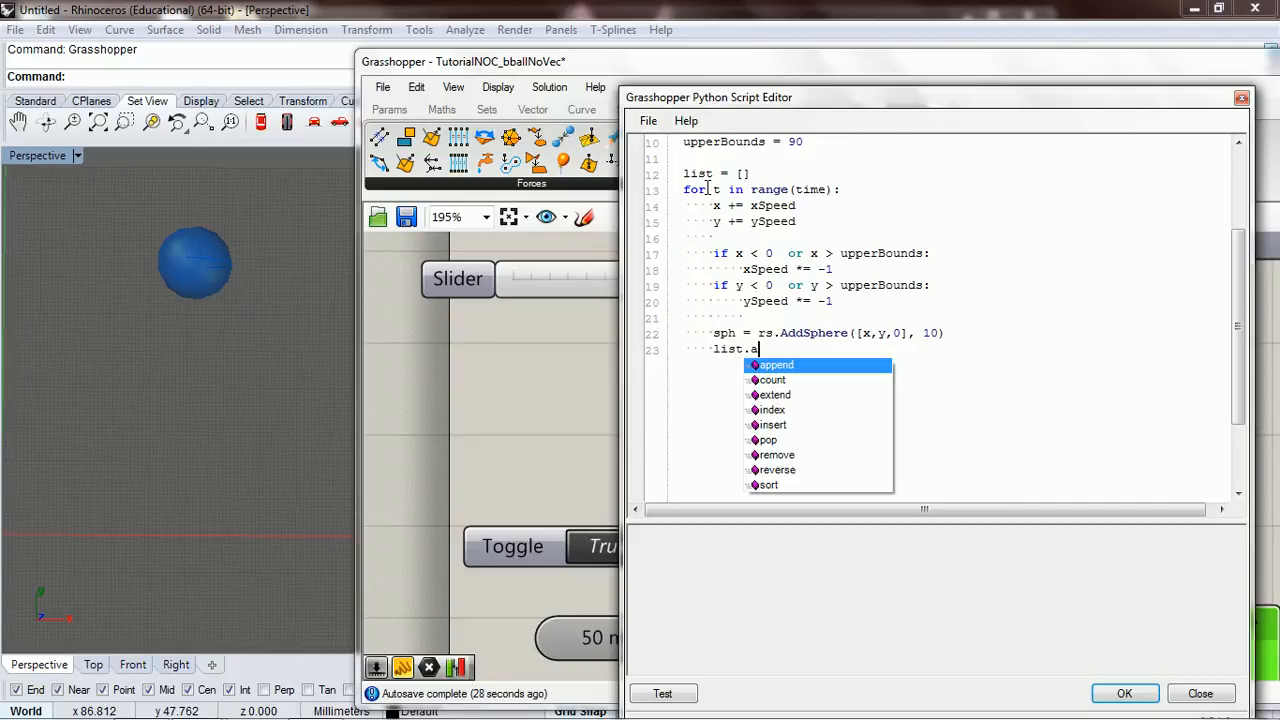
text(ppend)
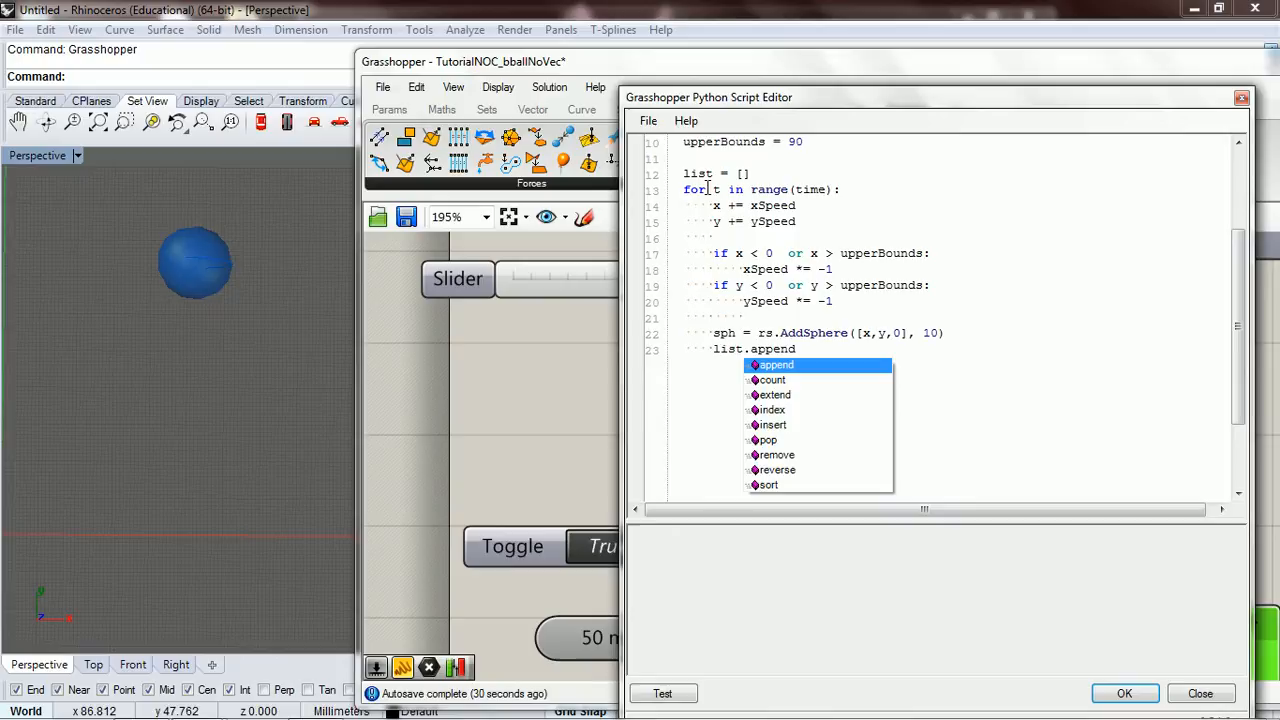
text((sp)
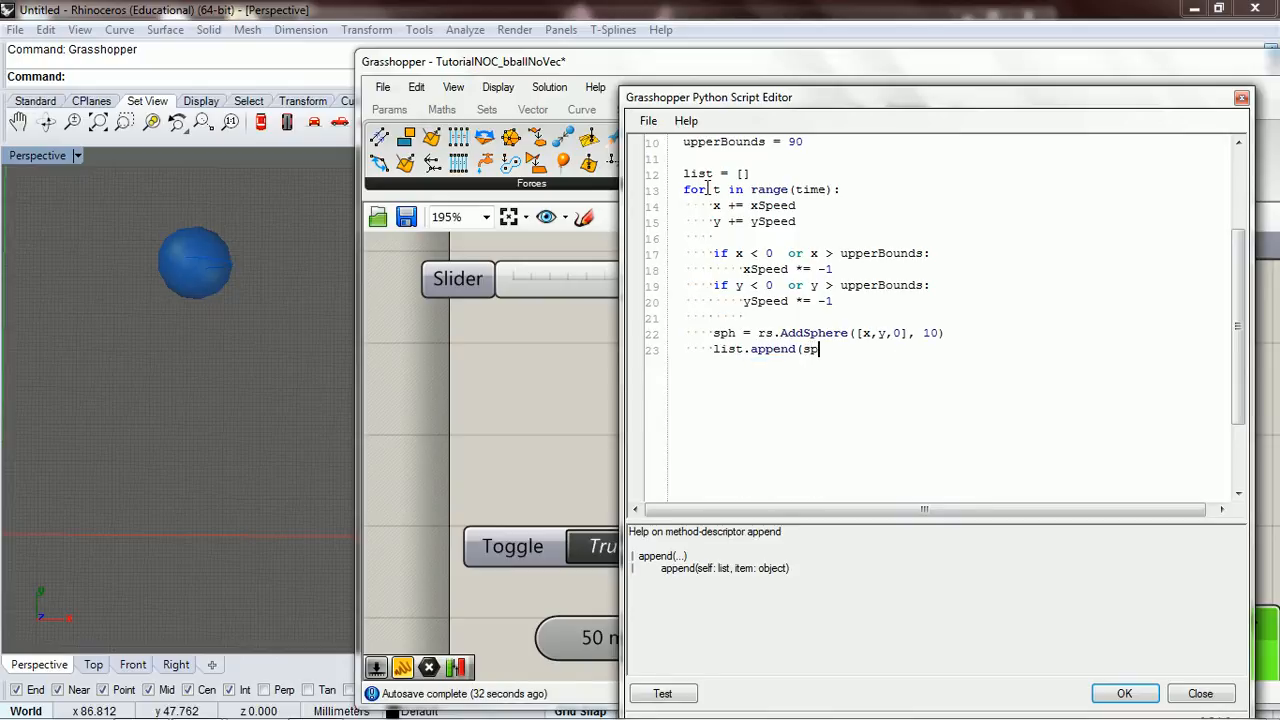
text(h))
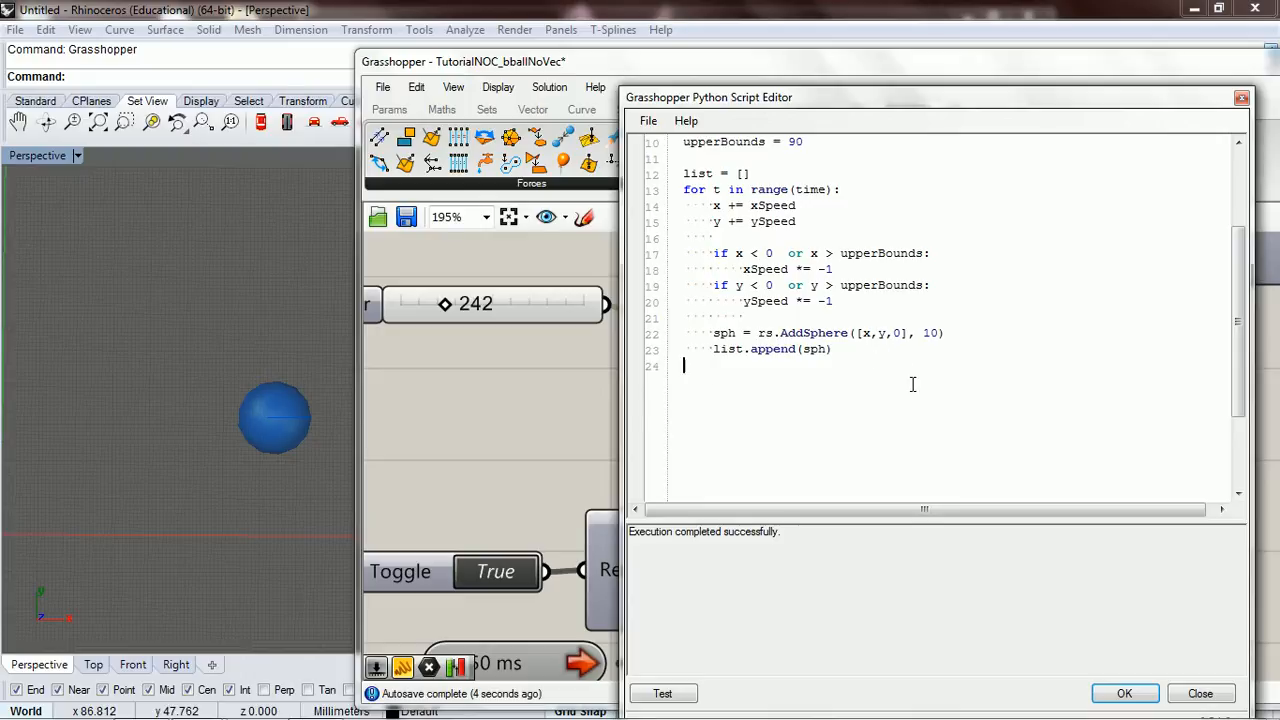
Add 'a = list' at the end of the script and test it, producing 242 spheres.
text(a =)
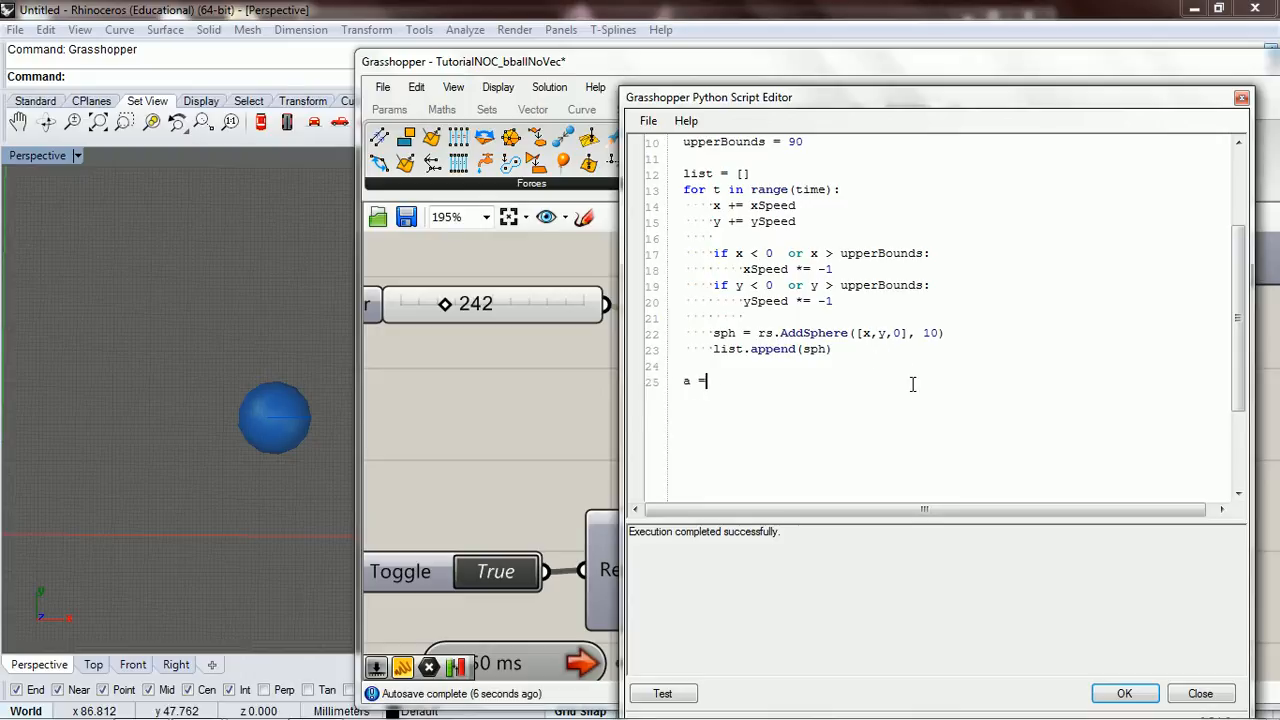
text(lis)
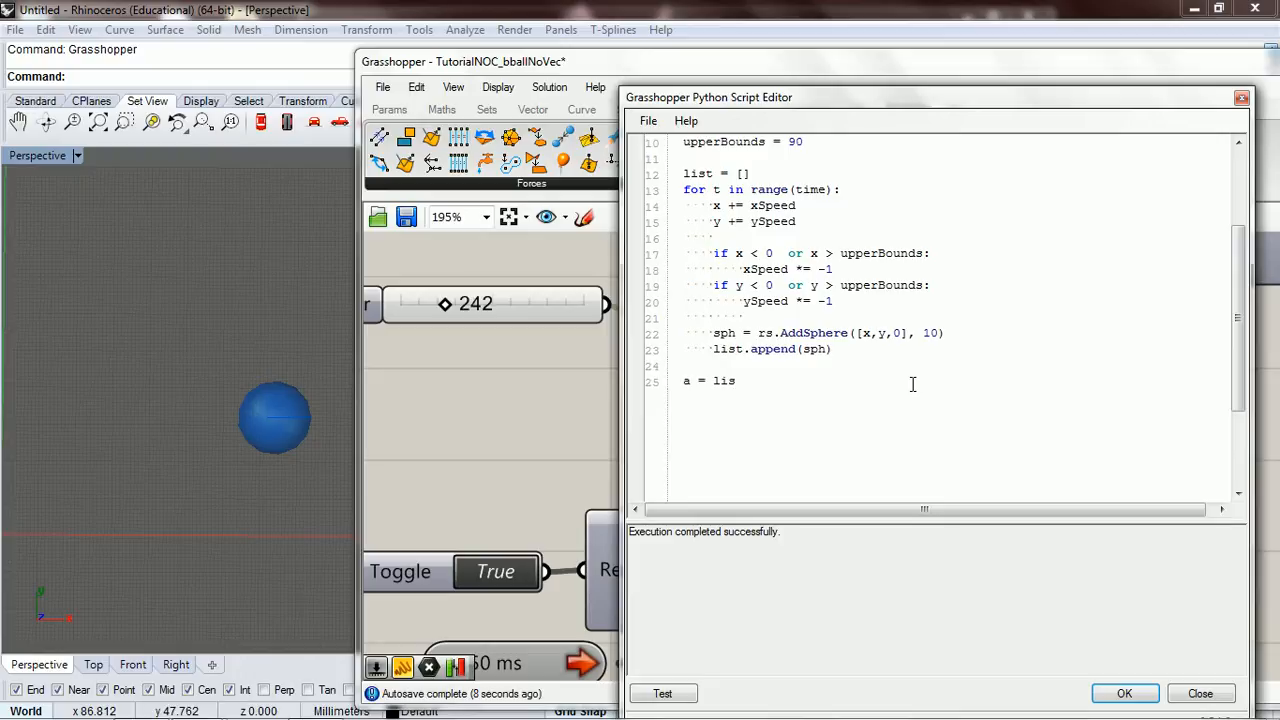
text(t.)
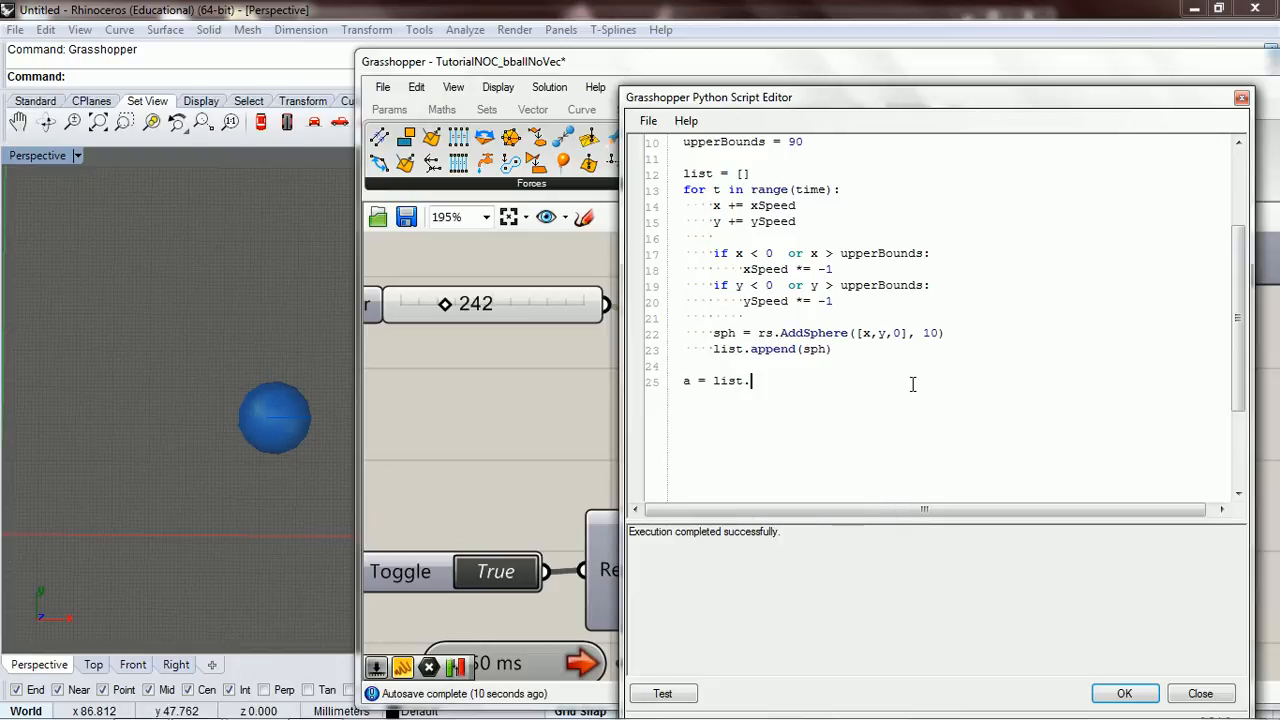
text(appe)
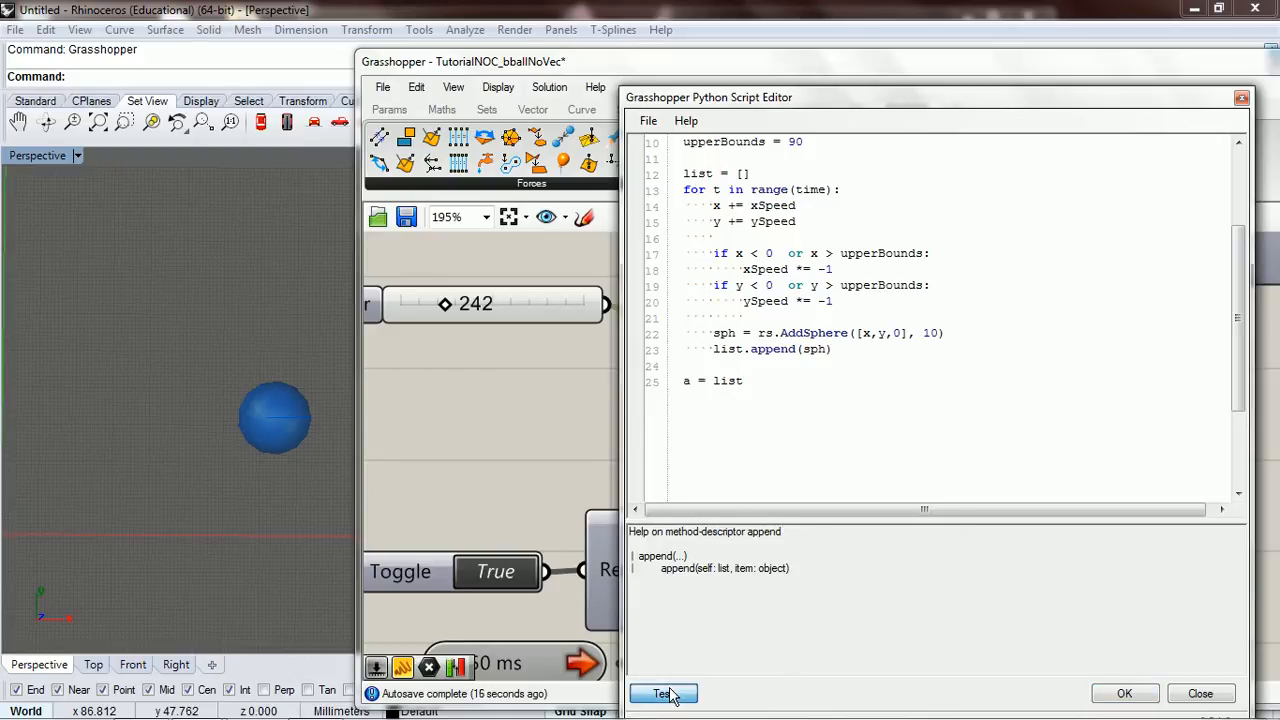
click(662, 693)
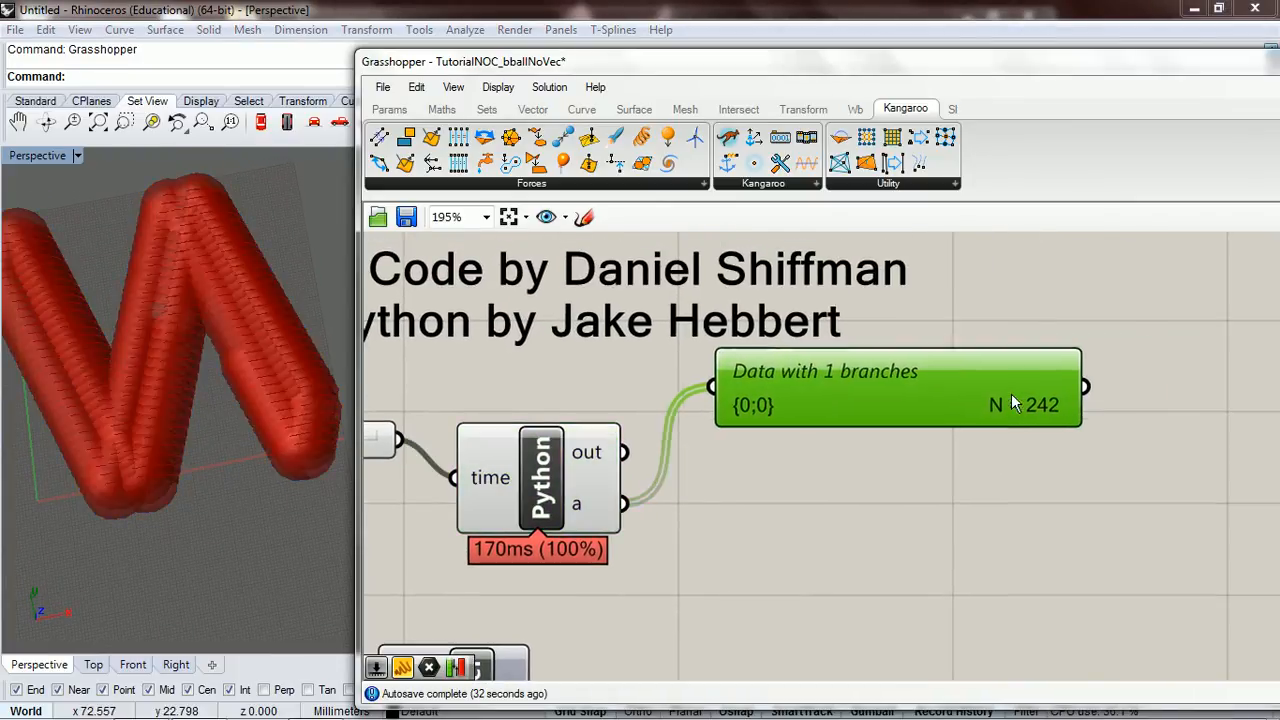
Zoom the canvas to inspect the panel showing N = 242.
scroll(down, 3)
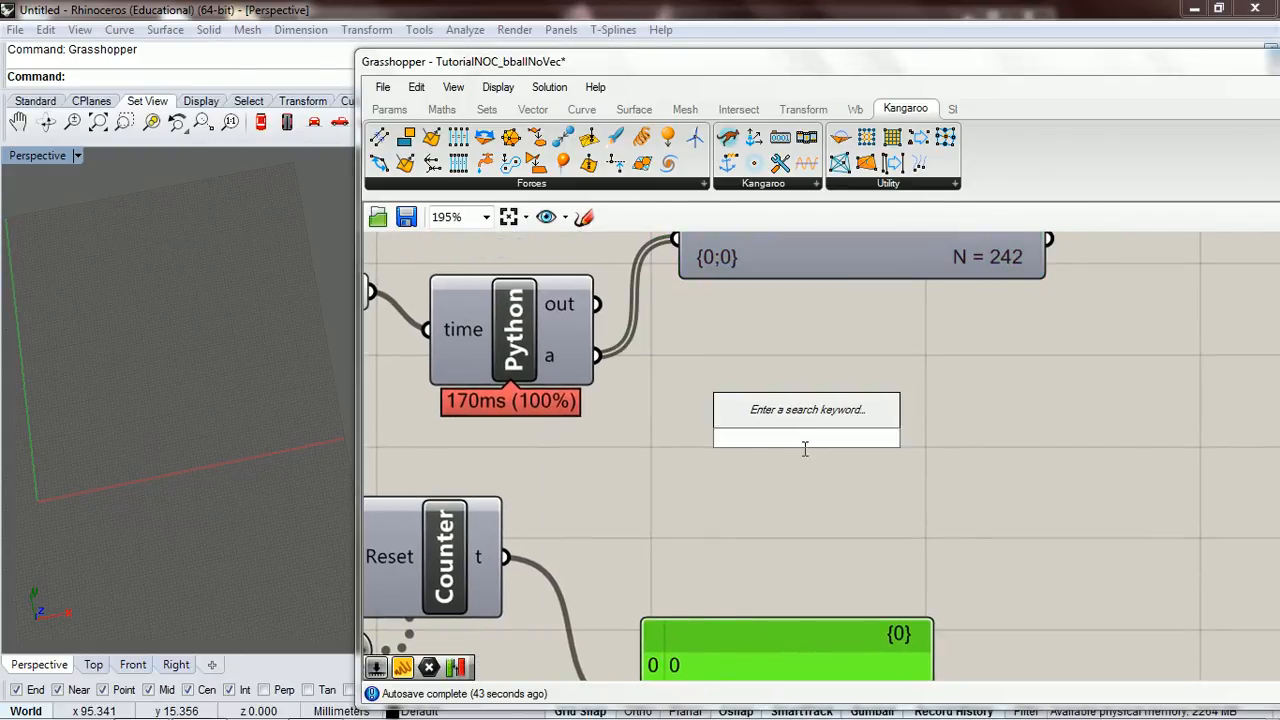
Add a List Item fed by the Python sphere list and indexed by the Counter.
text(list)
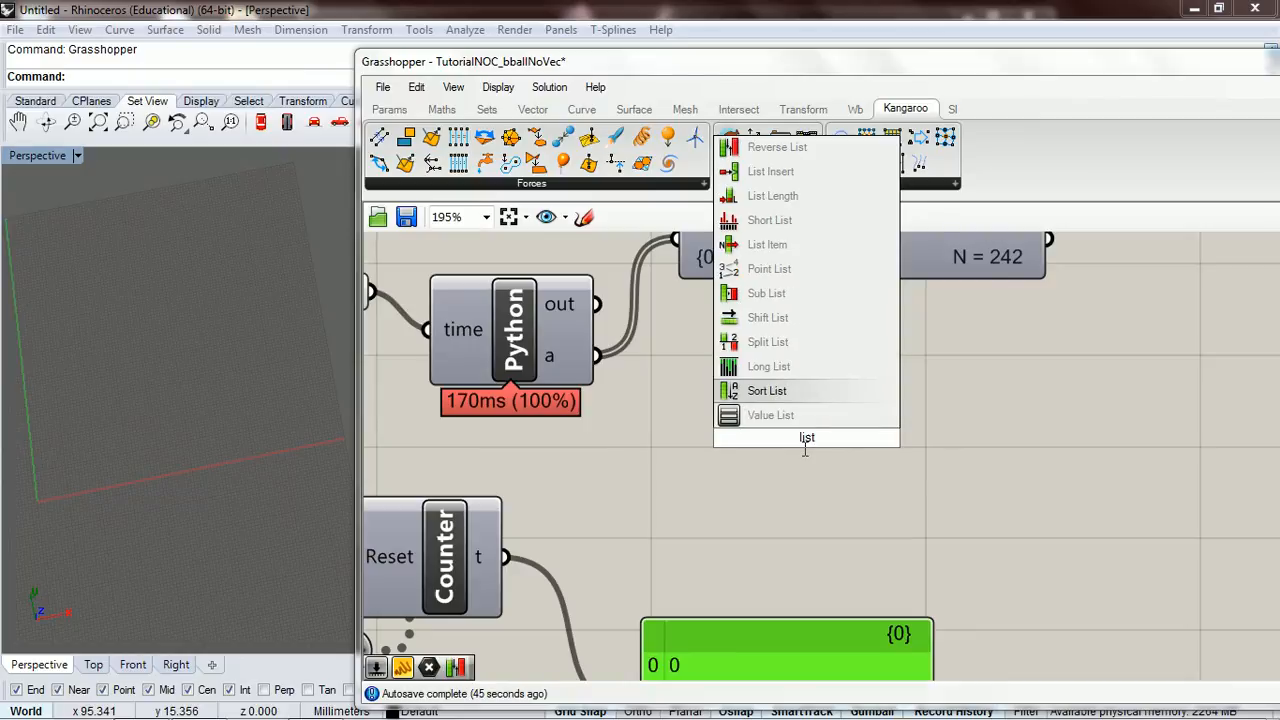
mouse_move(767, 341)
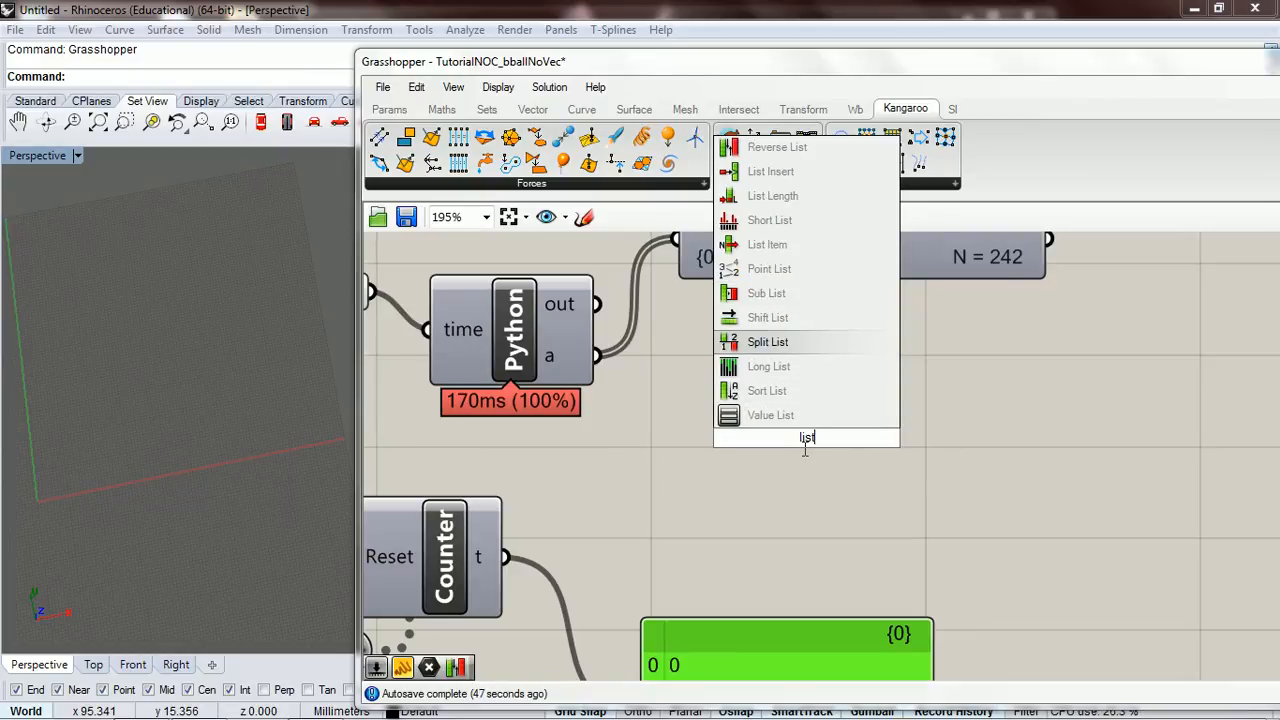
mouse_move(785, 250)
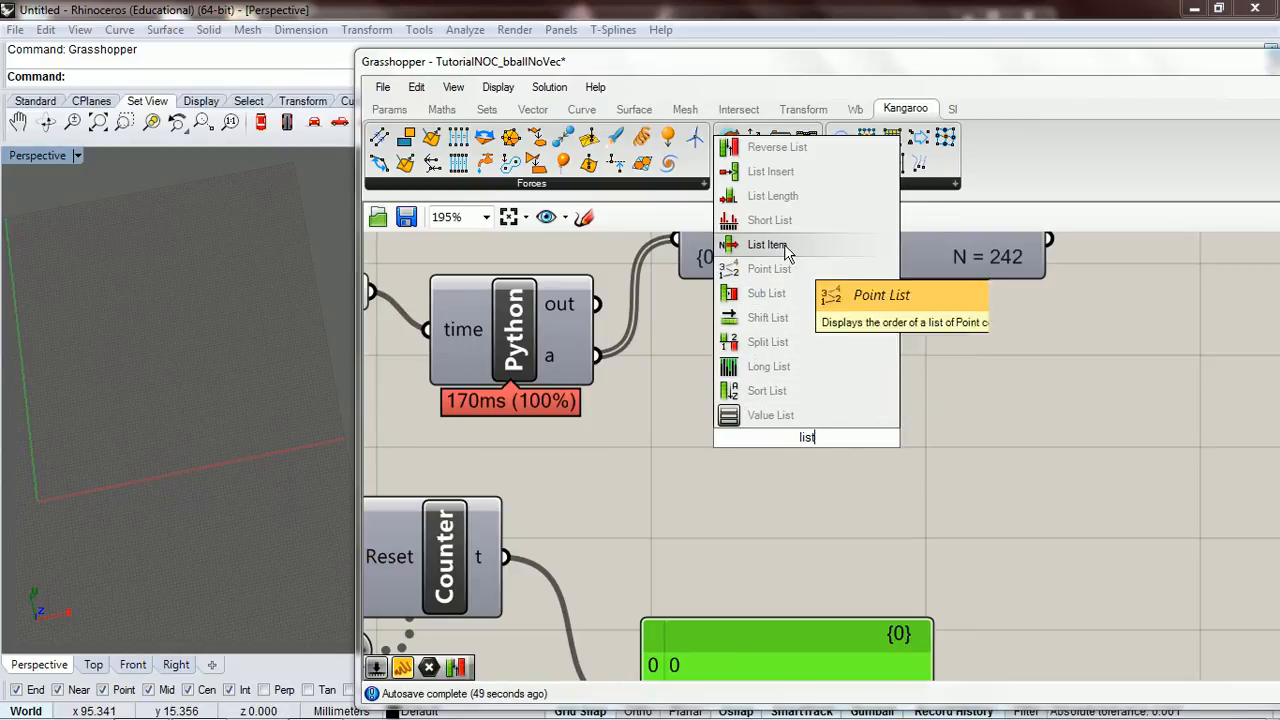
click(767, 245)
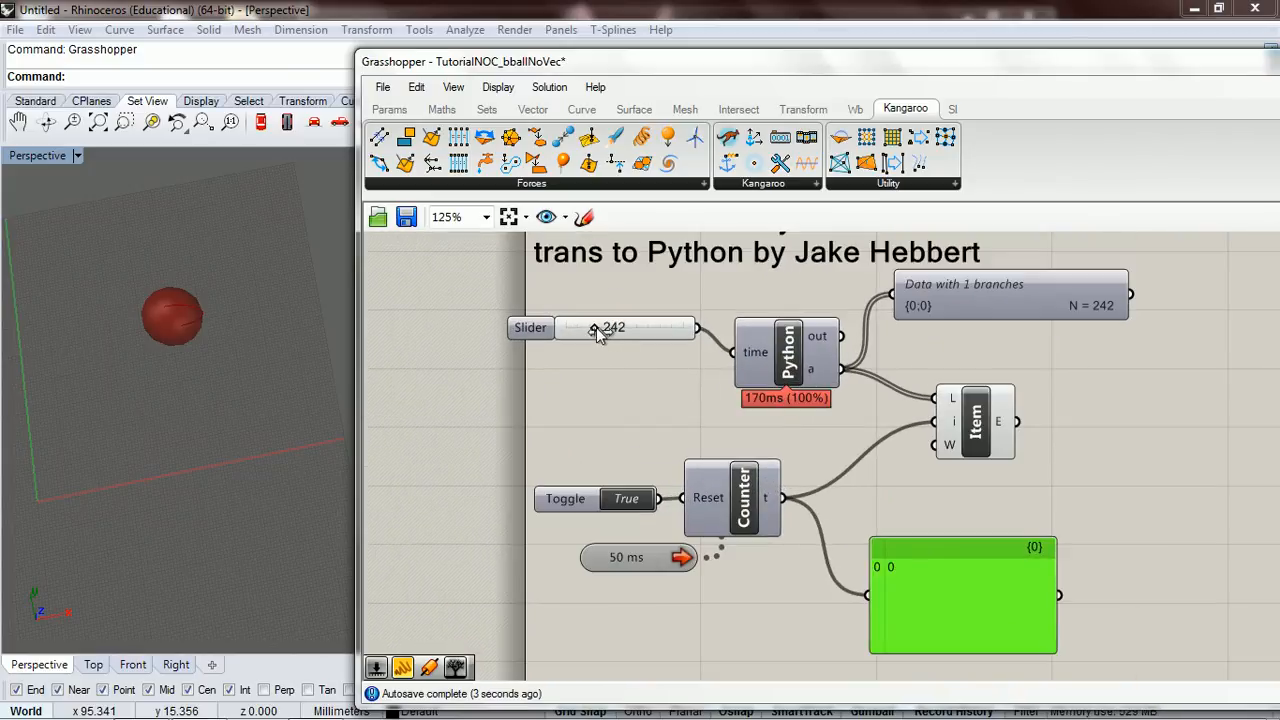
drag(592, 327, 660, 327)
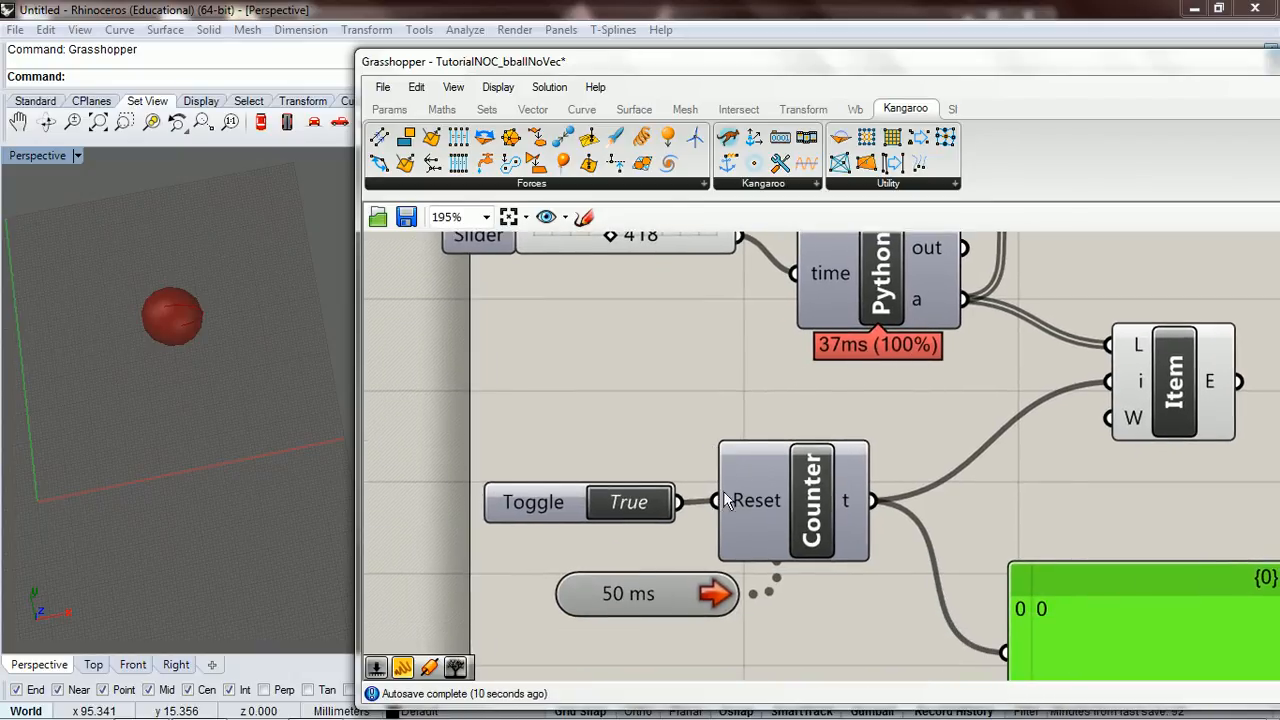
Set the time slider to 1000 so the Python output holds 1000 spheres.
right_click(793, 500)
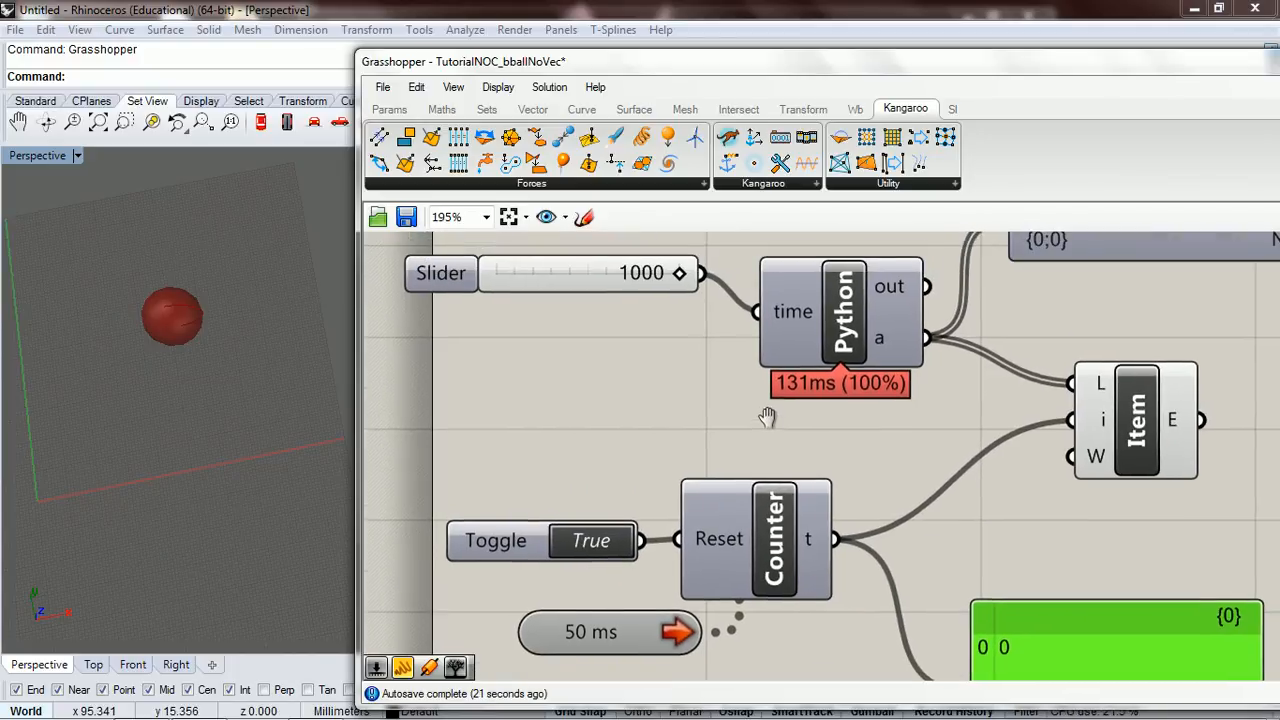
mouse_move(770, 419)
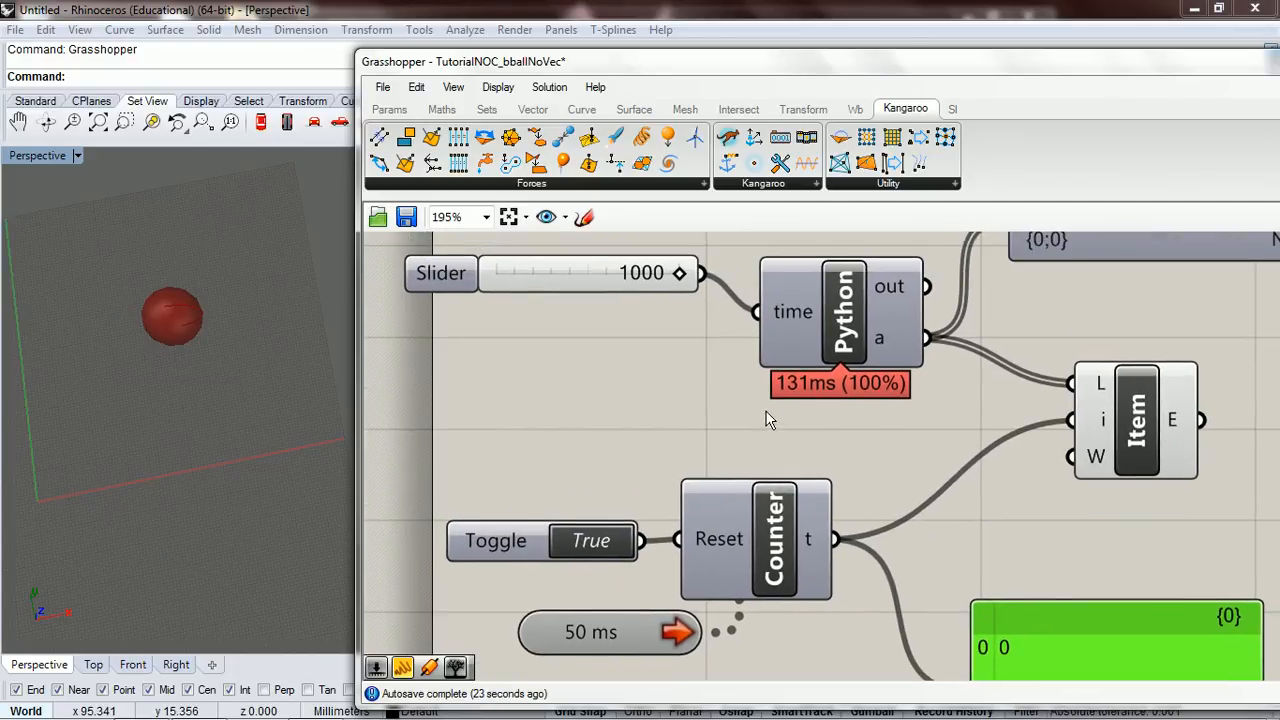
scroll(down, 3)
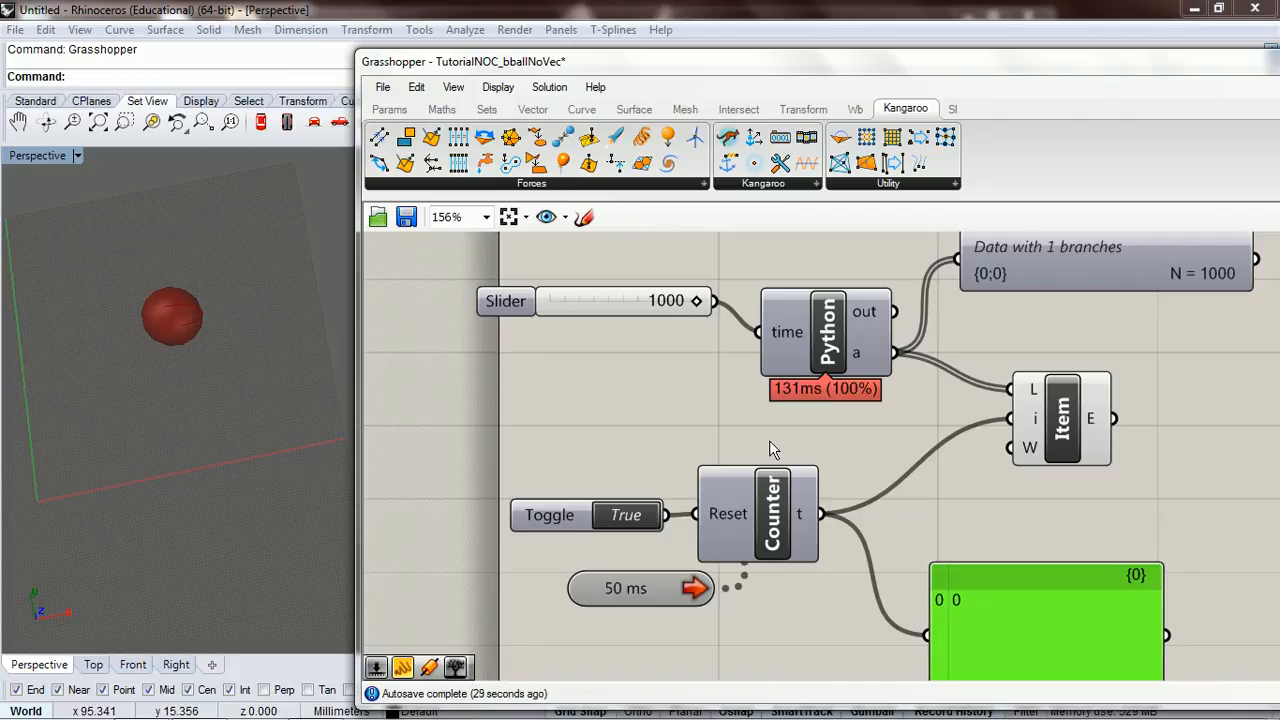
mouse_move(647, 597)
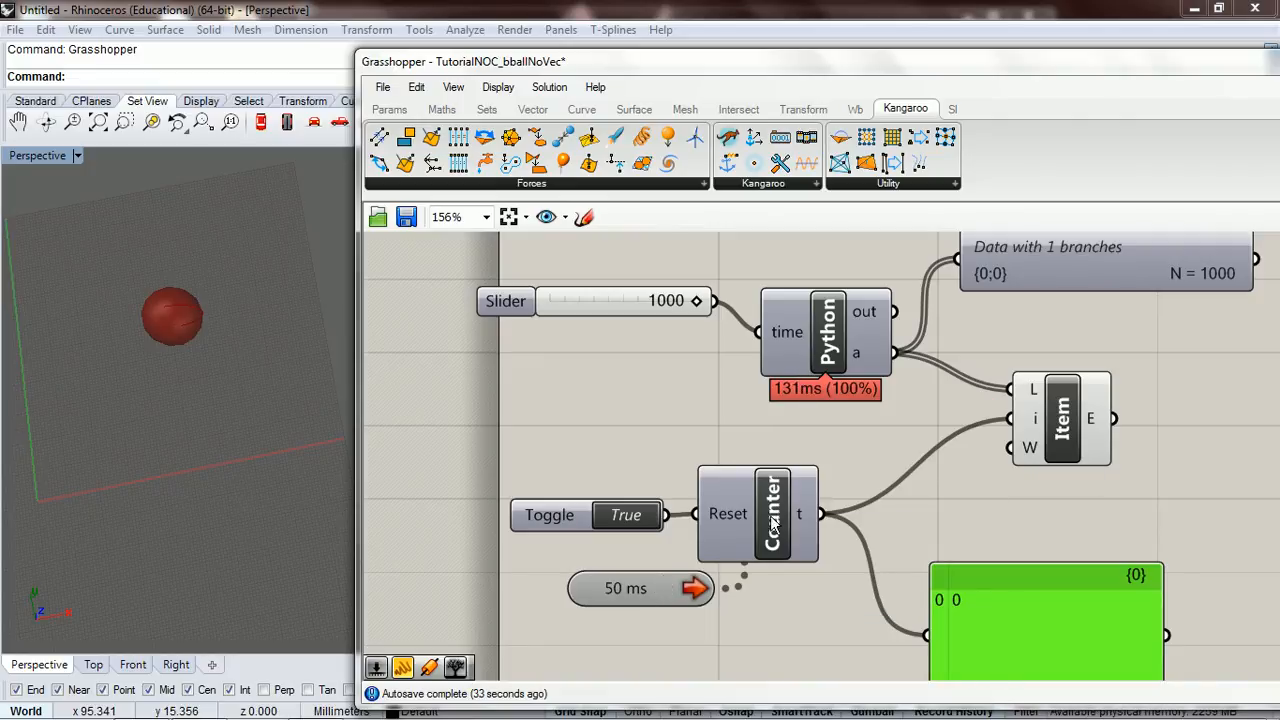
right_click(825, 330)
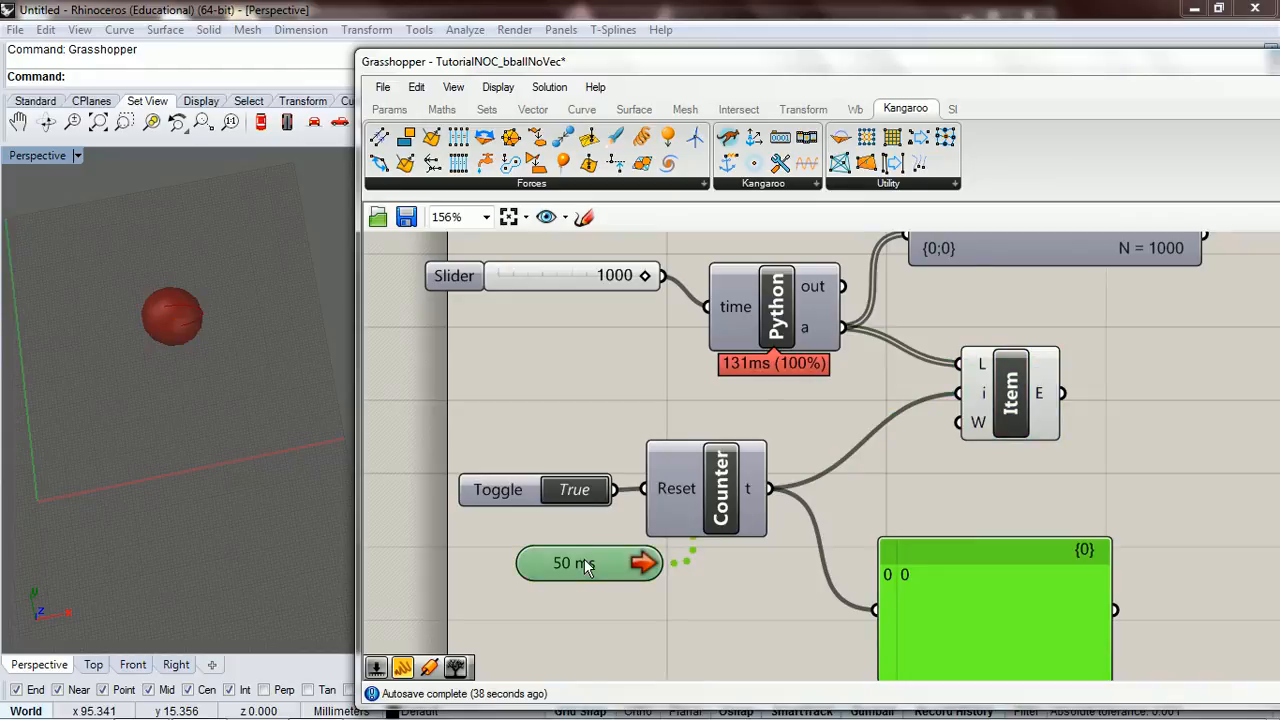
Show the Timer's interval options, with 50 ms still active.
right_click(588, 563)
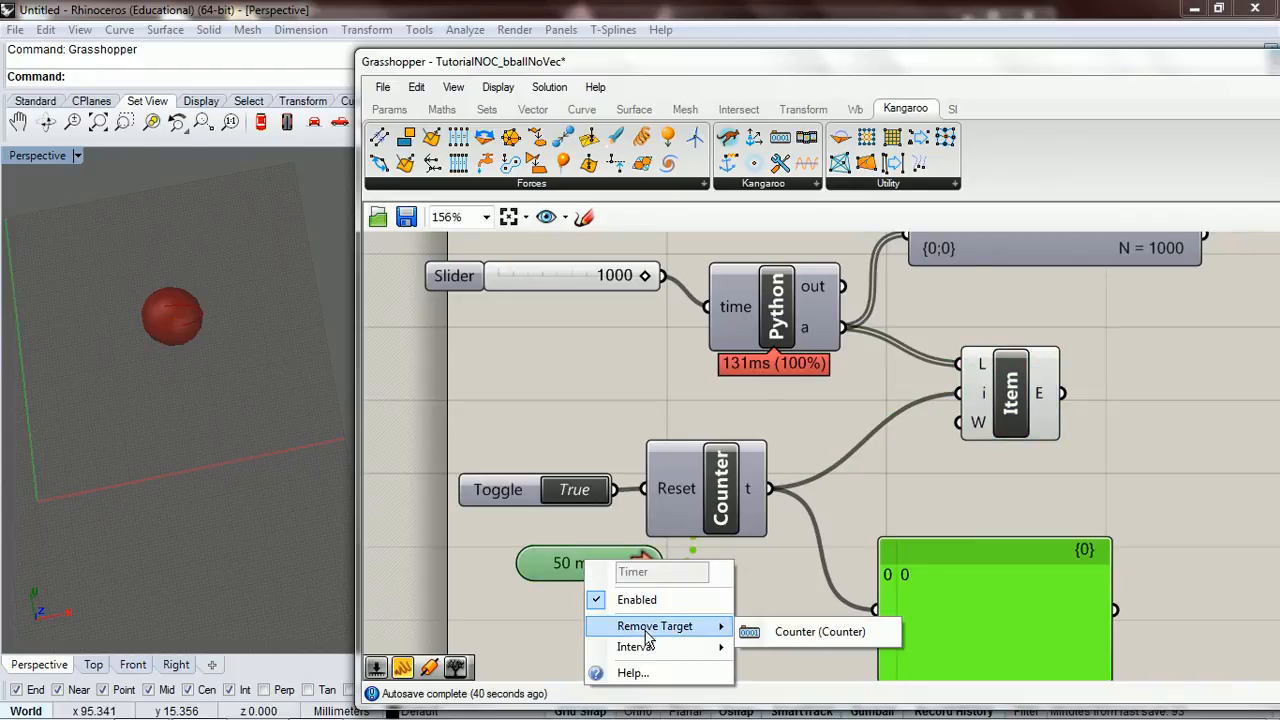
click(636, 646)
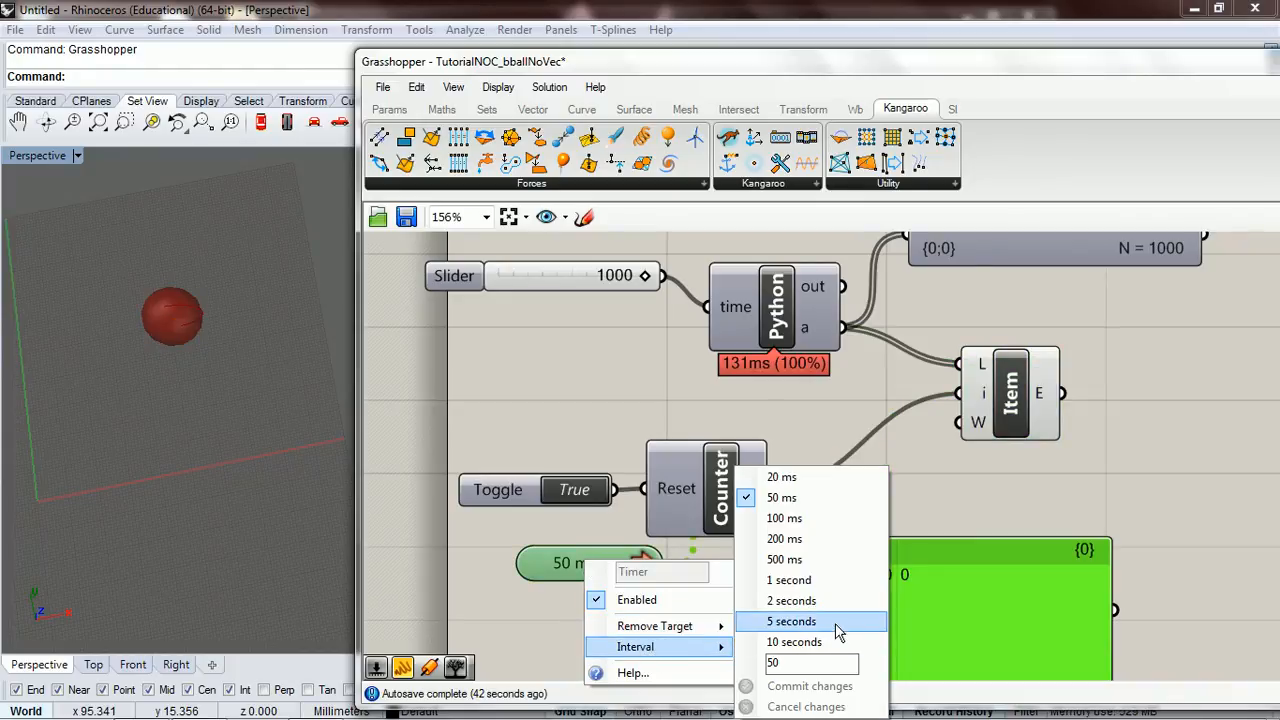